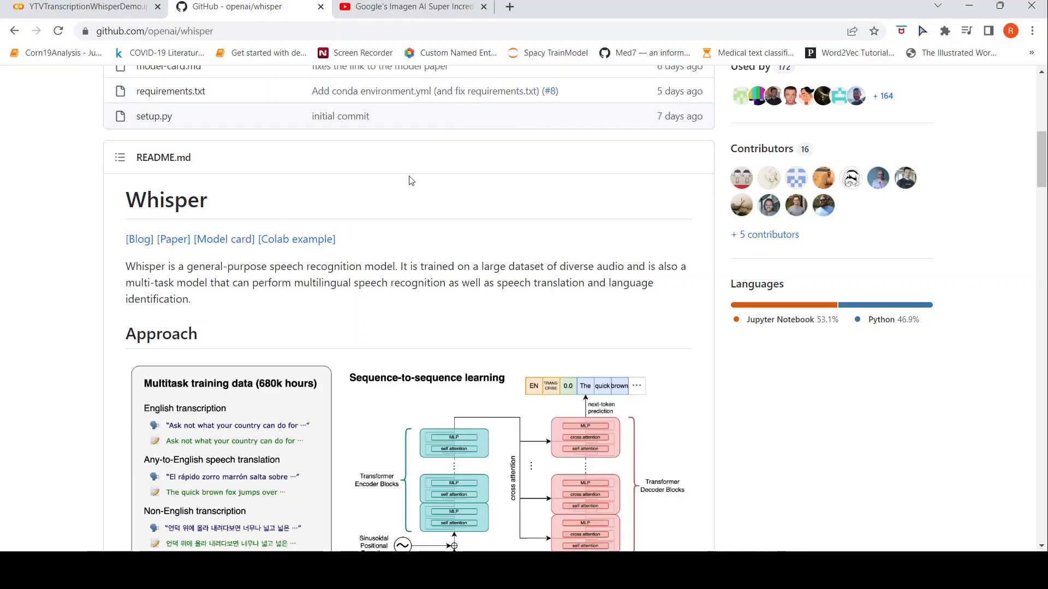
mouse_move(439, 213)
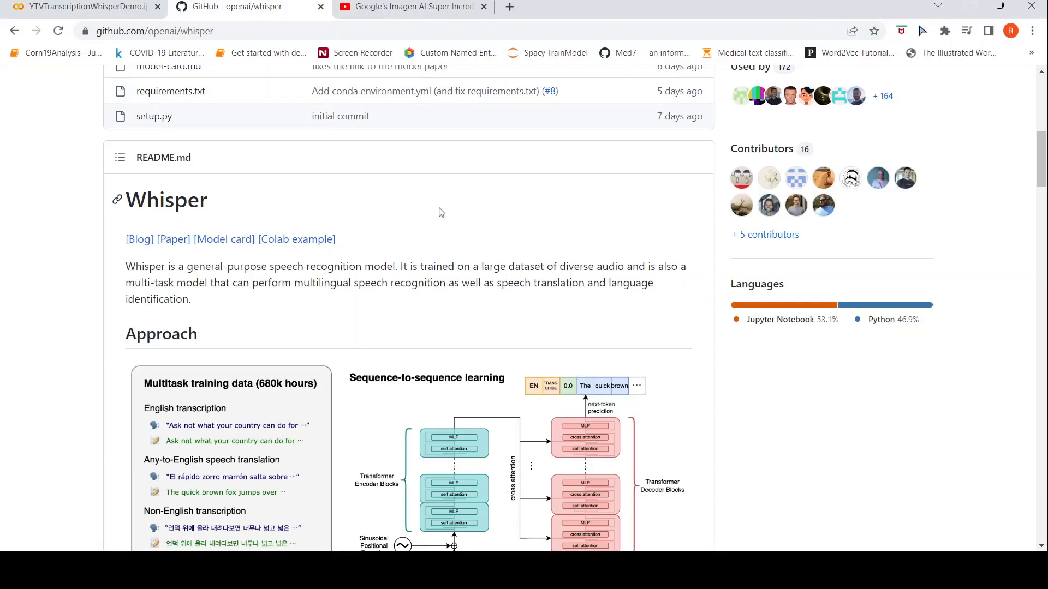
- Return to the transcription notebook tab and scroll to its top cells, briefly checking the YouTube tab
scroll("up", 3)
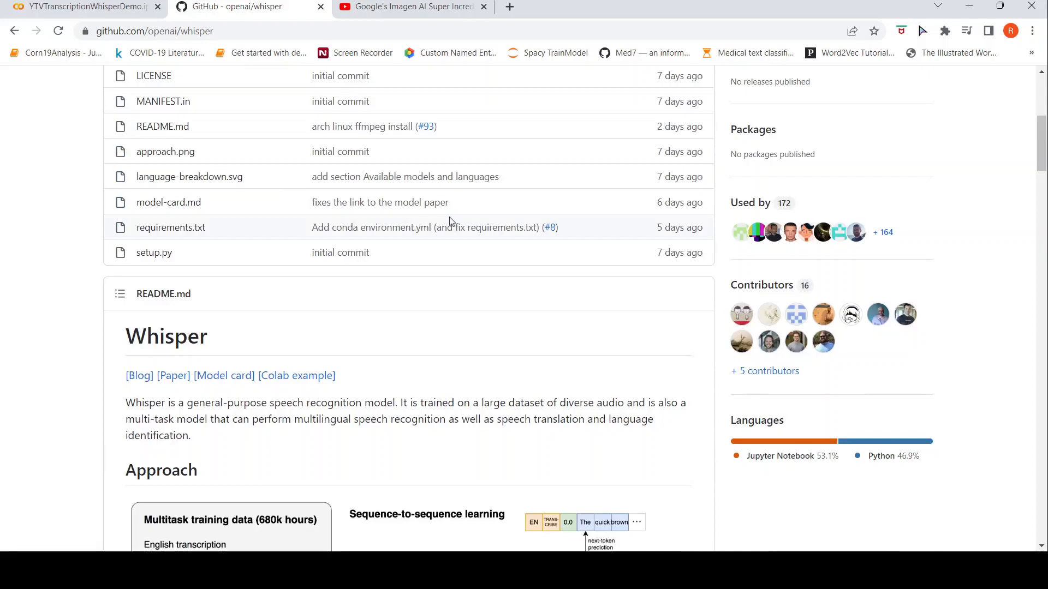
left_click(80, 7)
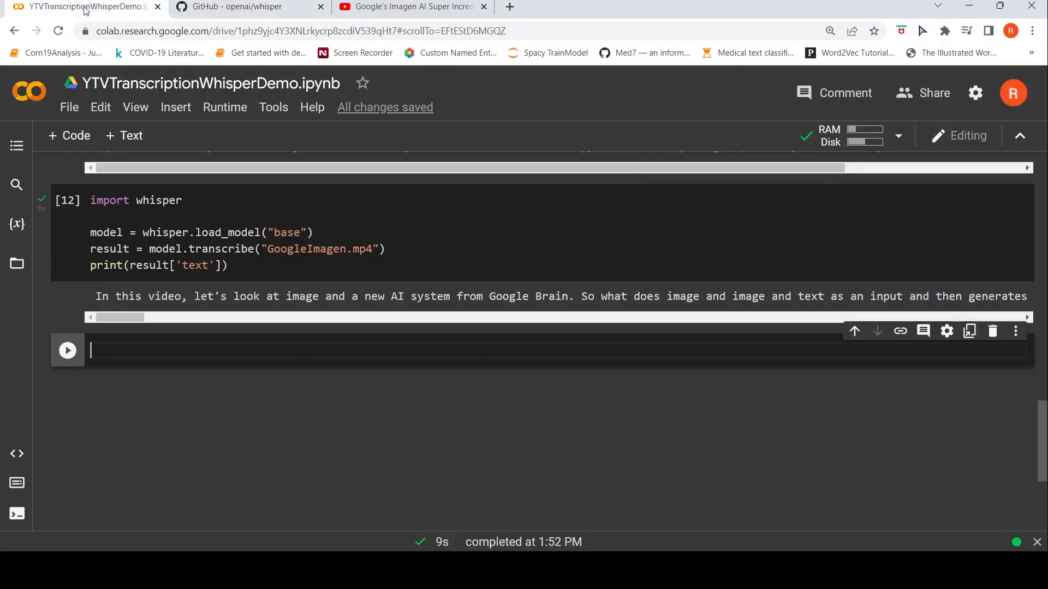
scroll("up", 3)
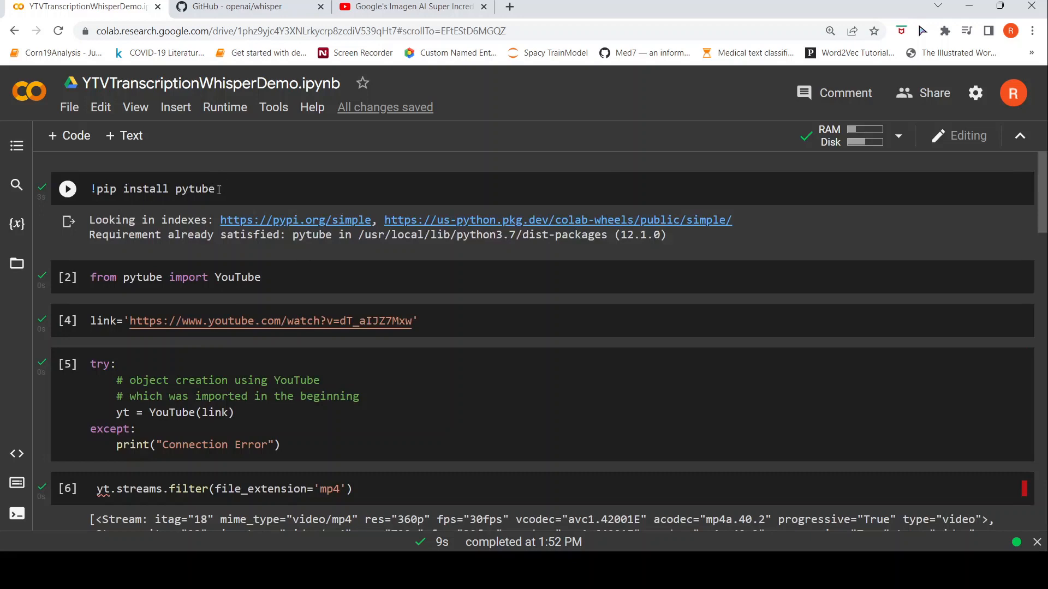
mouse_move(368, 299)
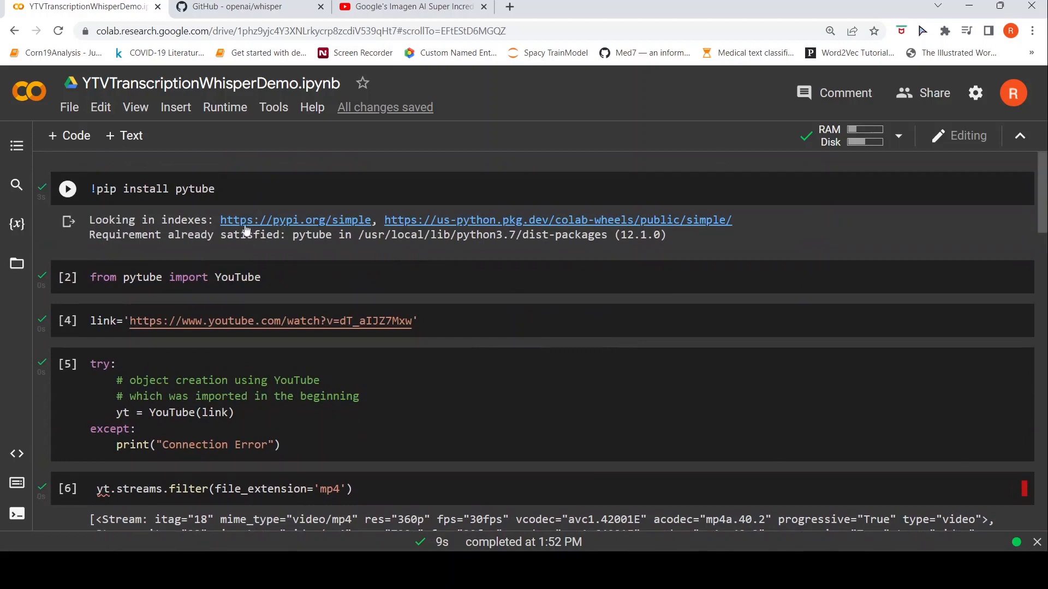
mouse_move(206, 282)
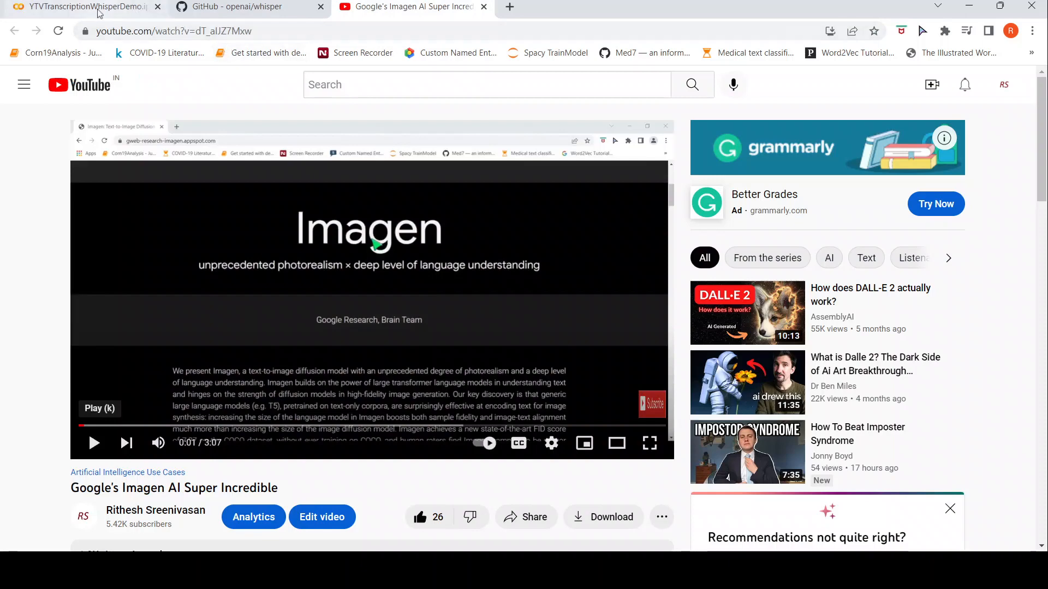
left_click(80, 7)
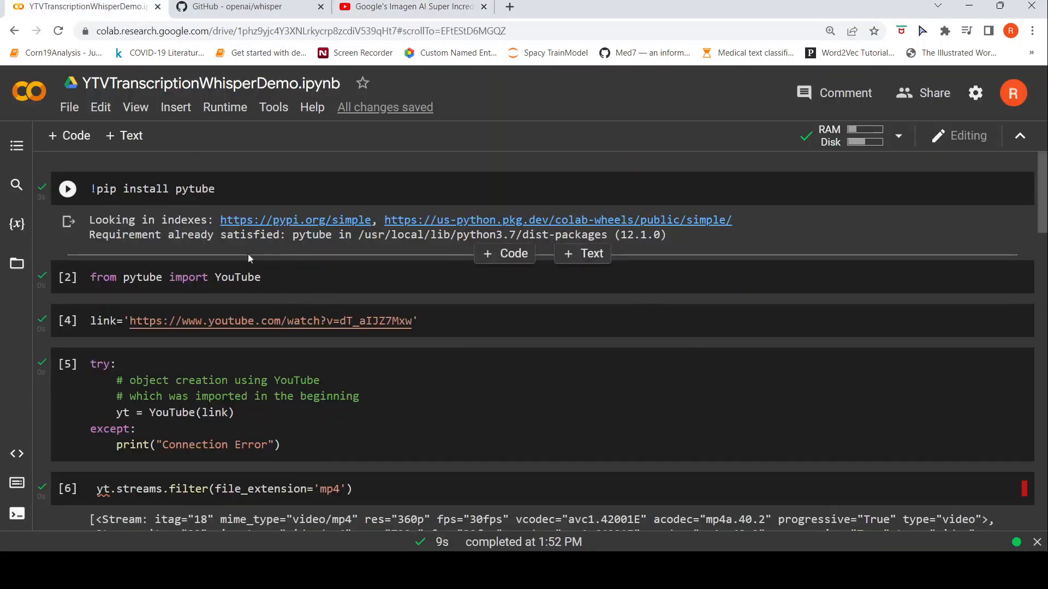
scroll("down", 3)
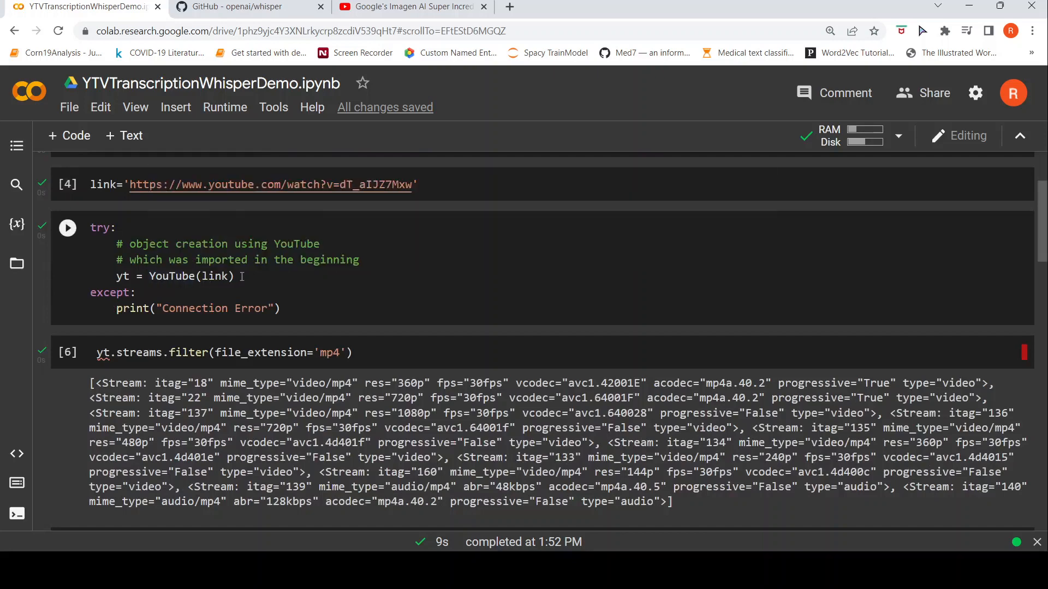
scroll("down", 3)
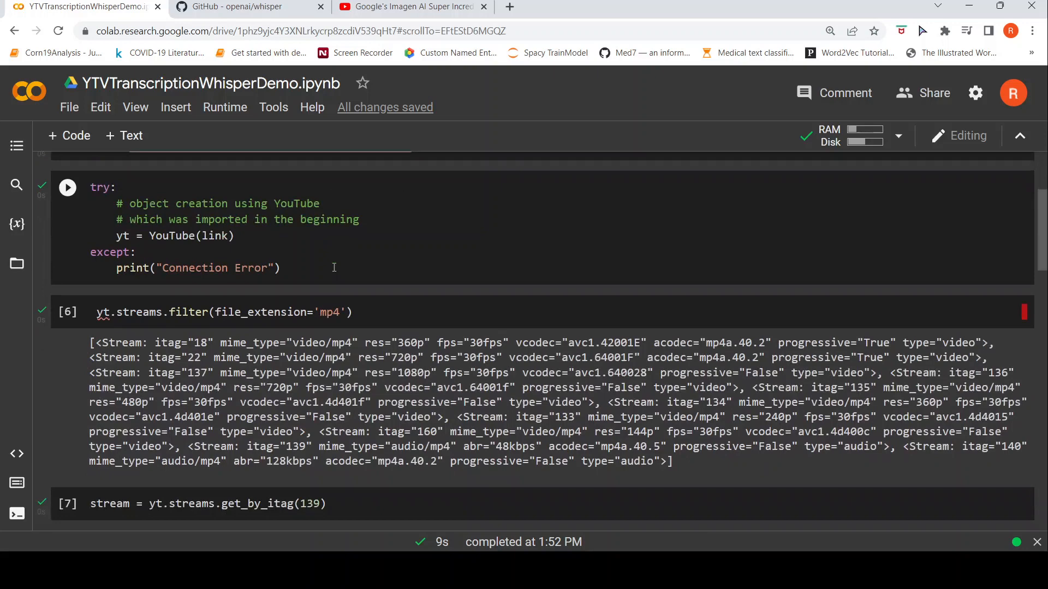
scroll("down", 3)
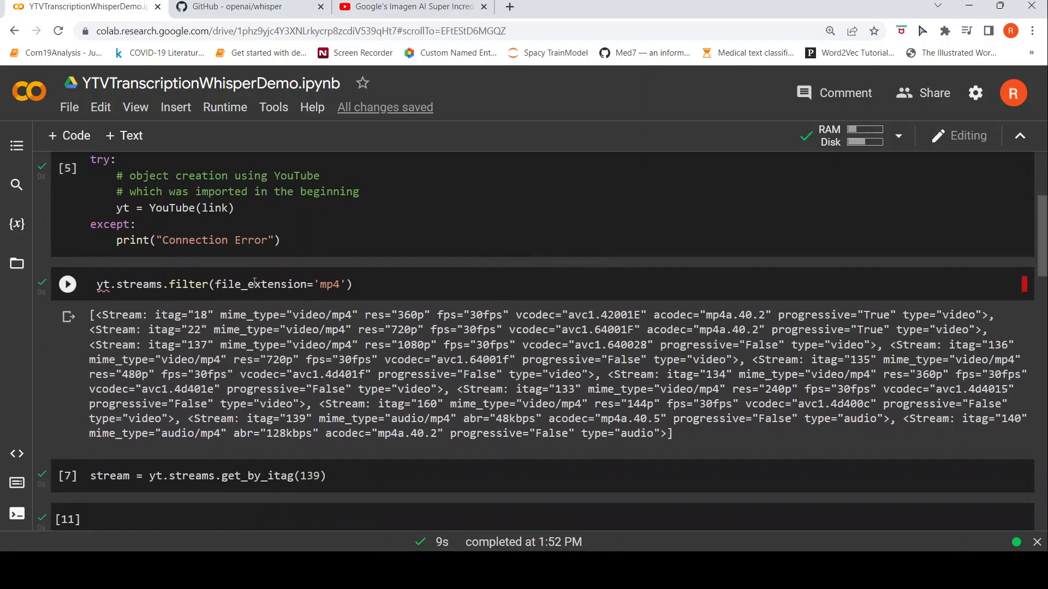
mouse_move(337, 273)
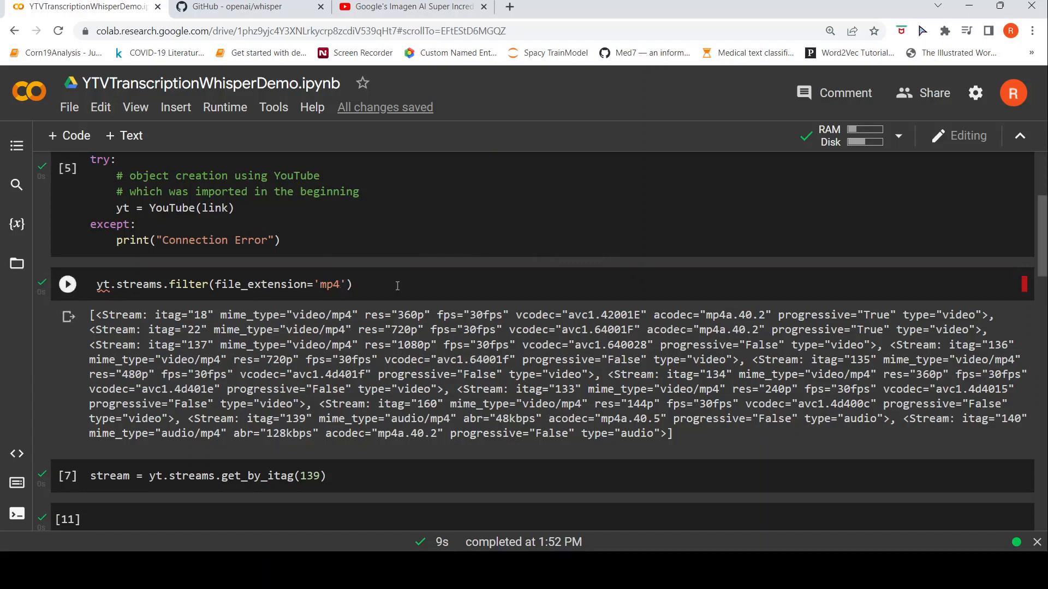
scroll("down", 3)
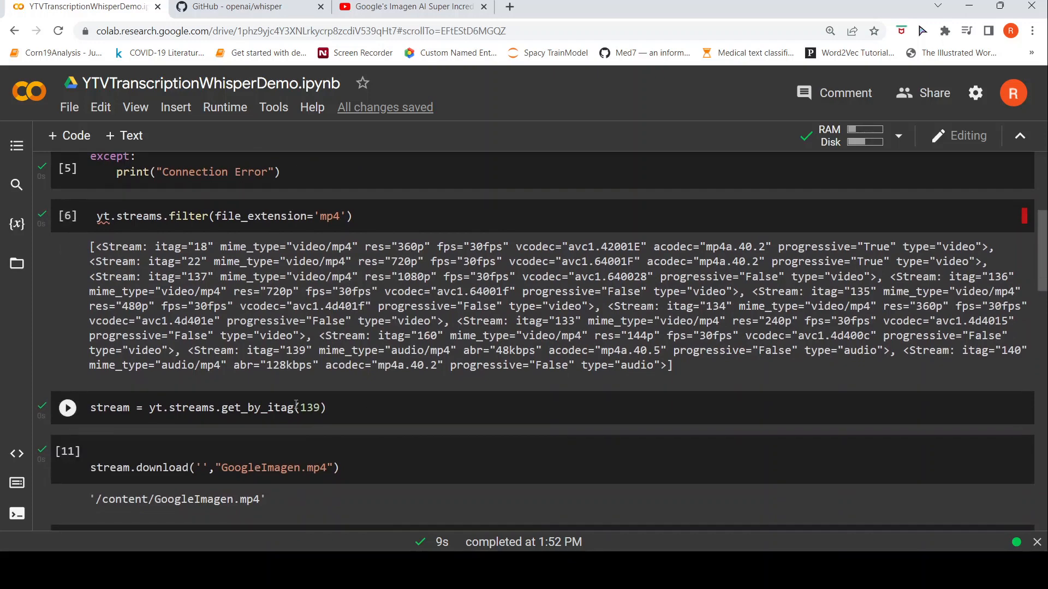
scroll("down", 3)
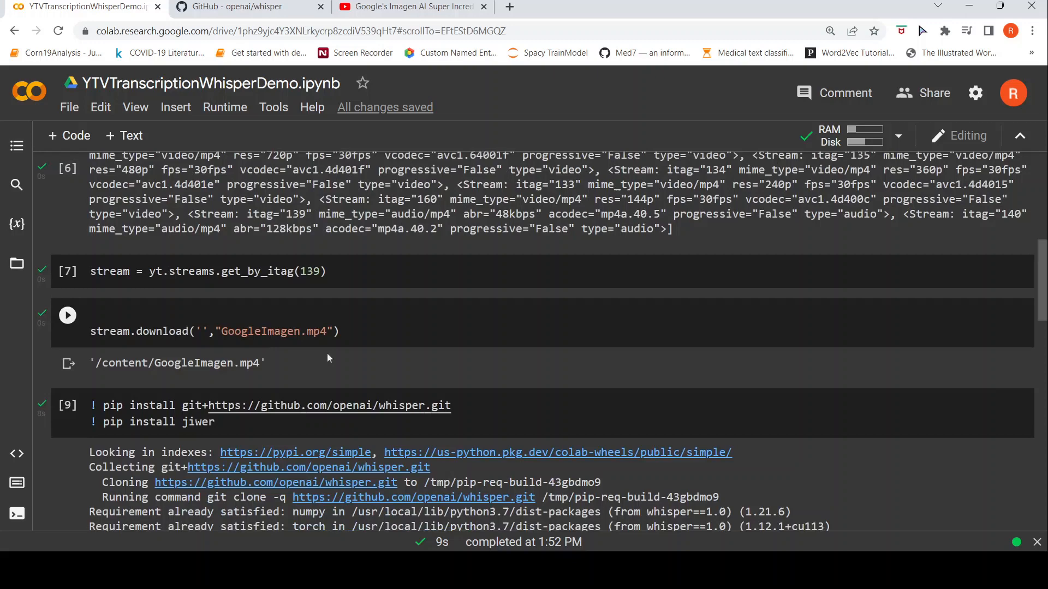
mouse_move(271, 334)
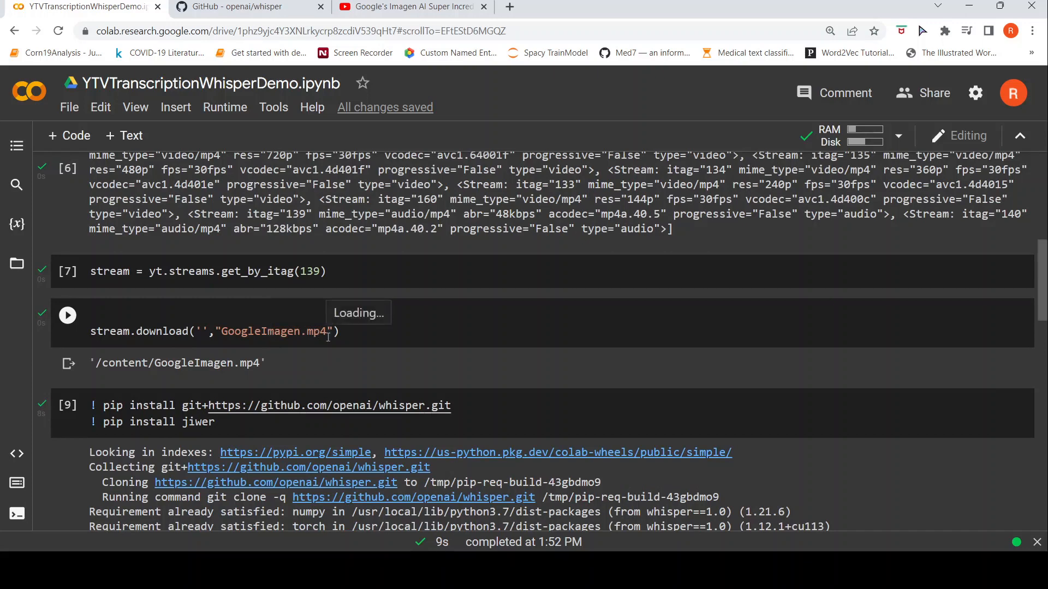
scroll("down", 3)
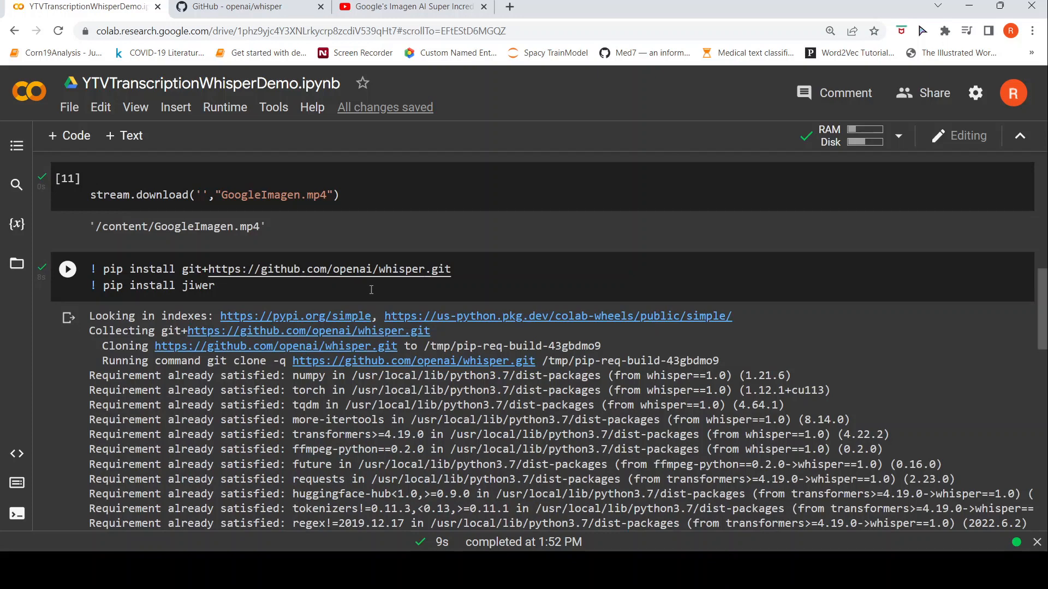
mouse_move(252, 290)
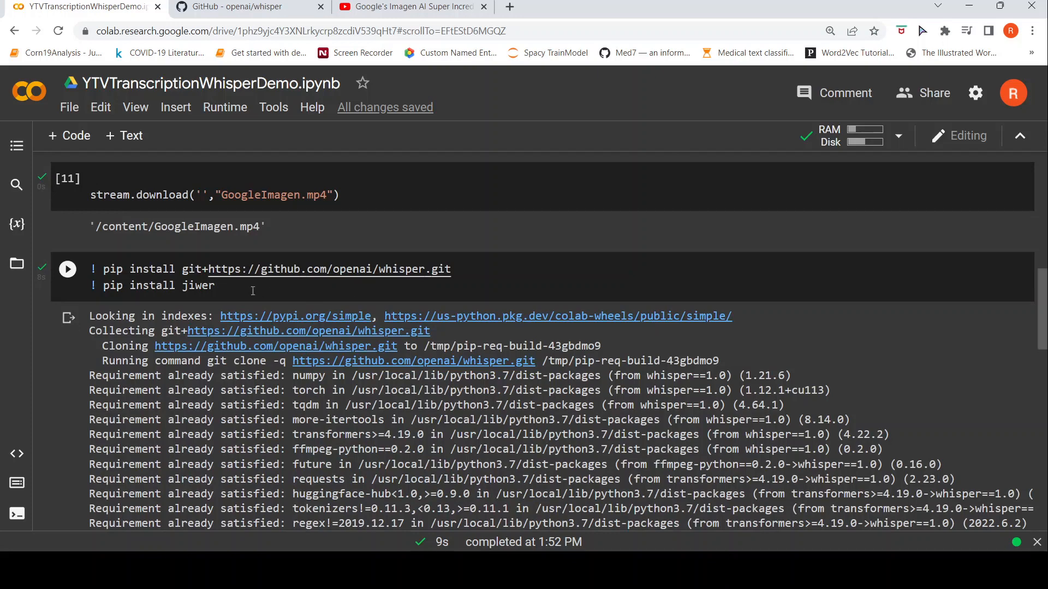
scroll("down", 3)
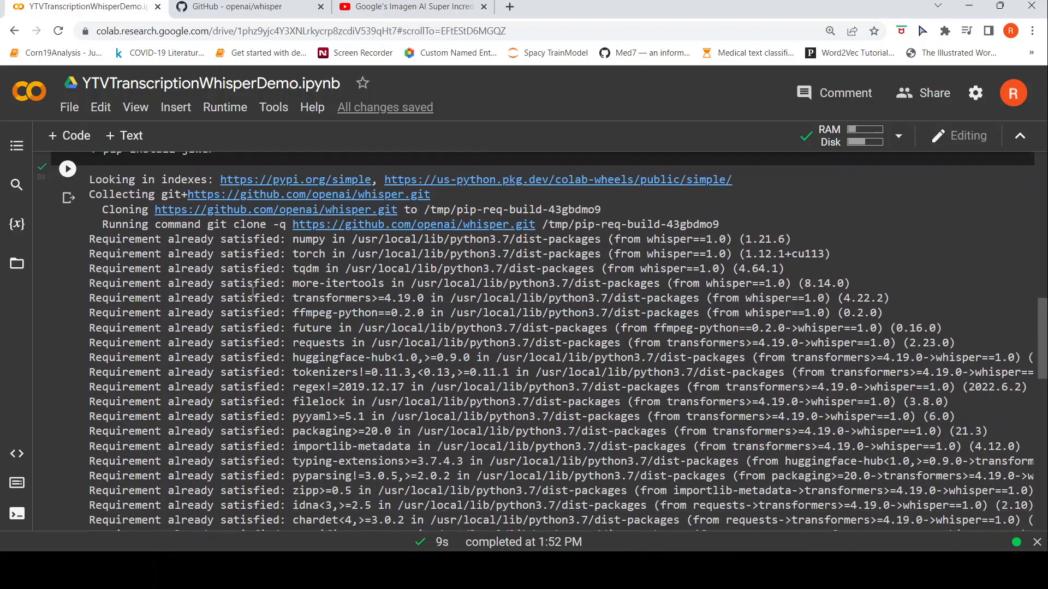
scroll("down", 3)
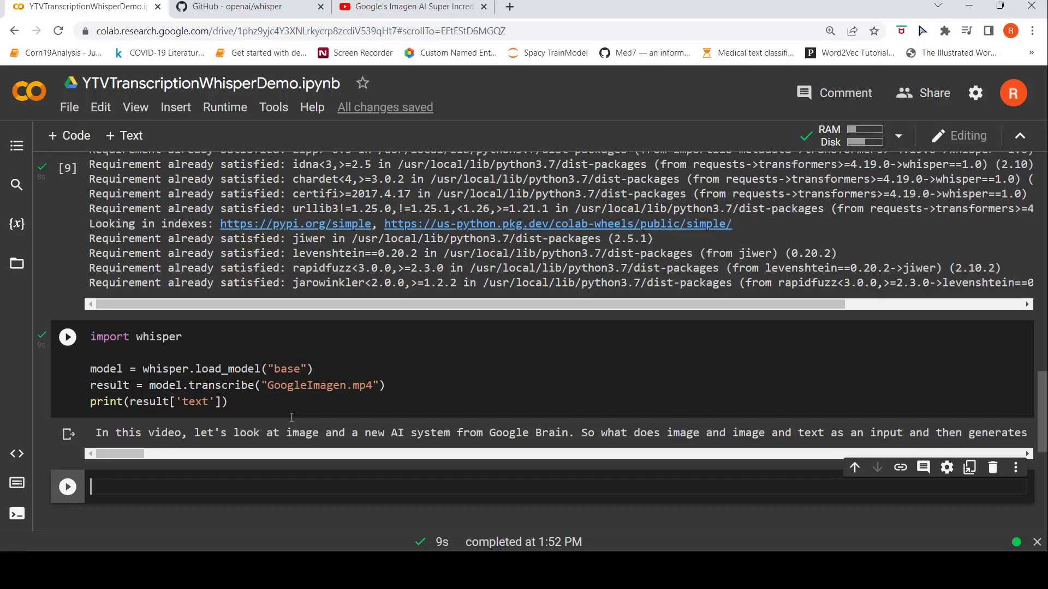
mouse_move(288, 402)
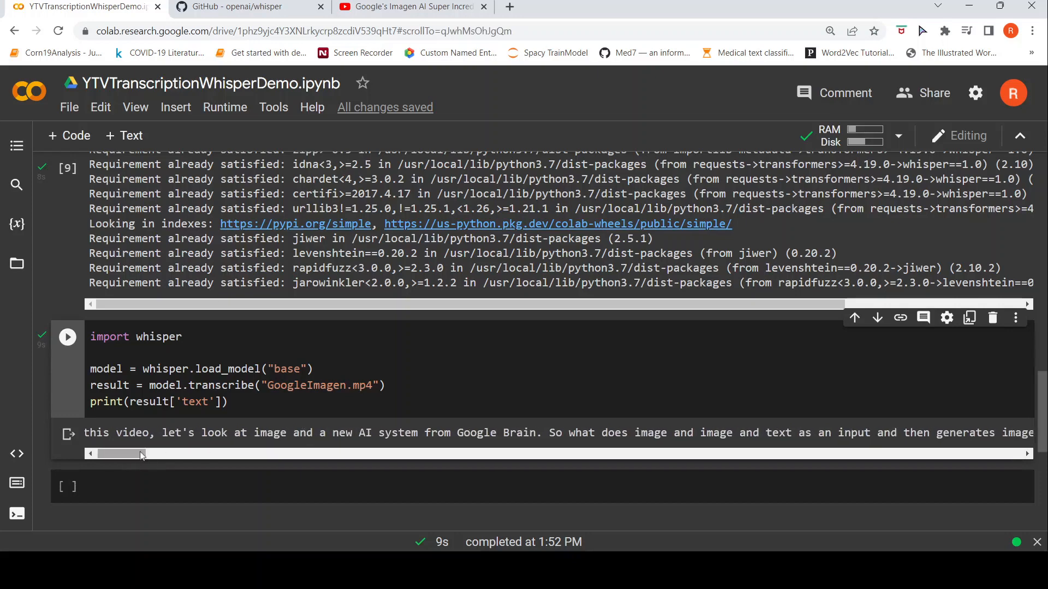
scroll("left", 3)
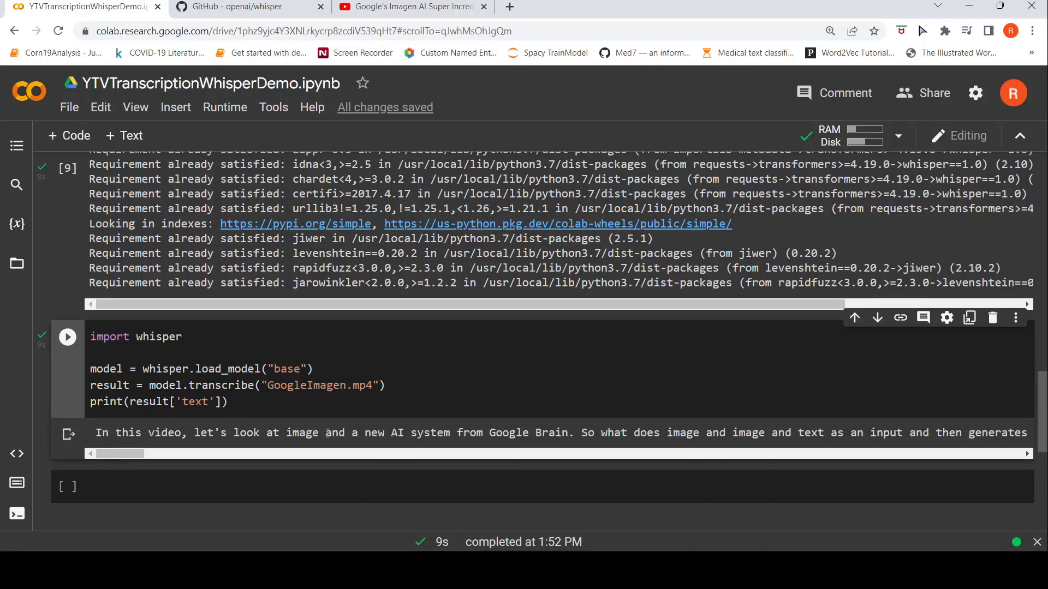
mouse_move(410, 444)
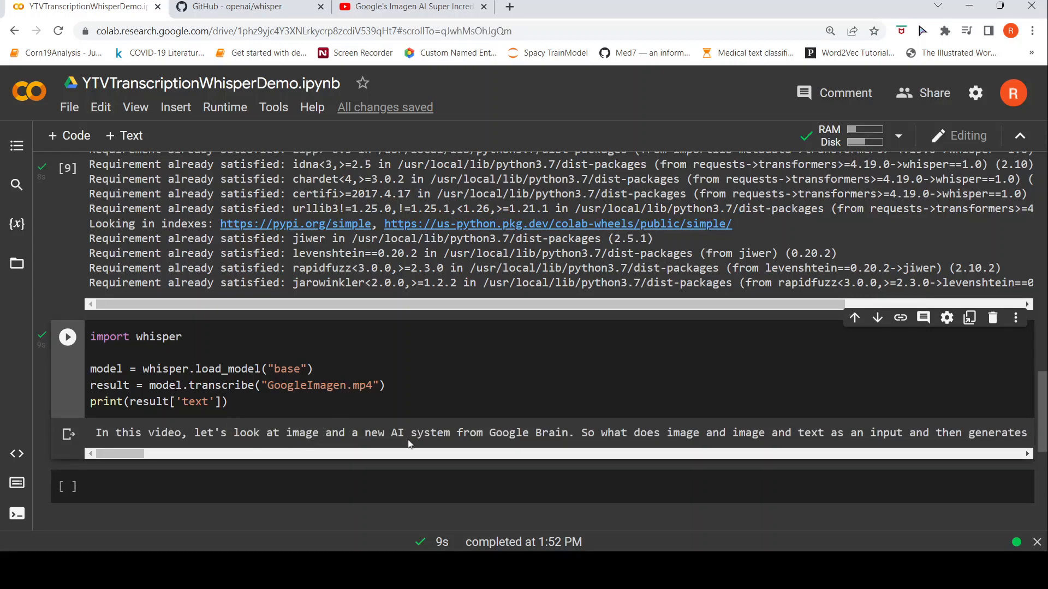
mouse_move(456, 448)
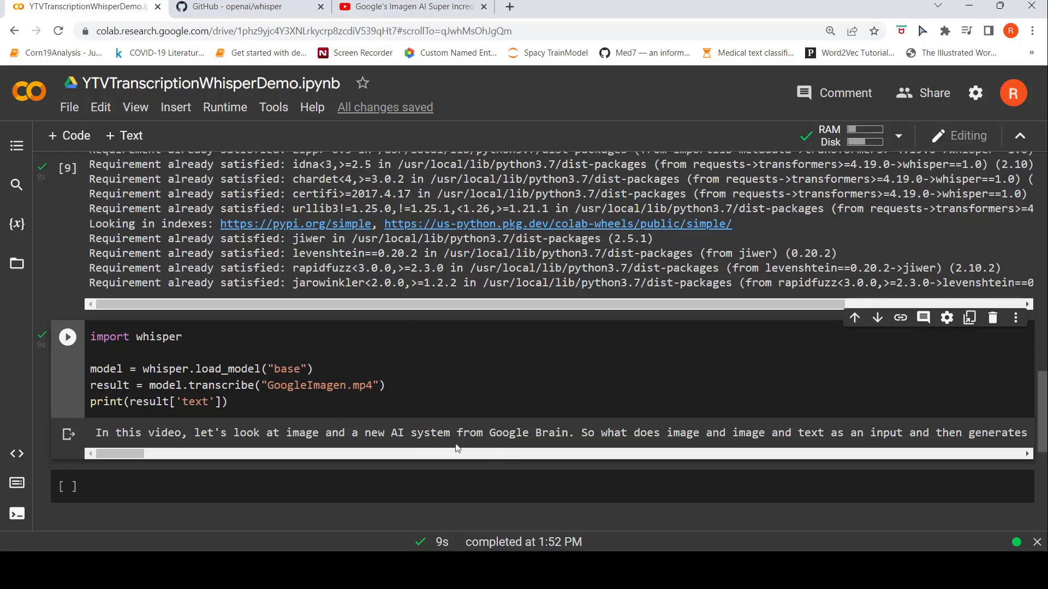
scroll("right", 3)
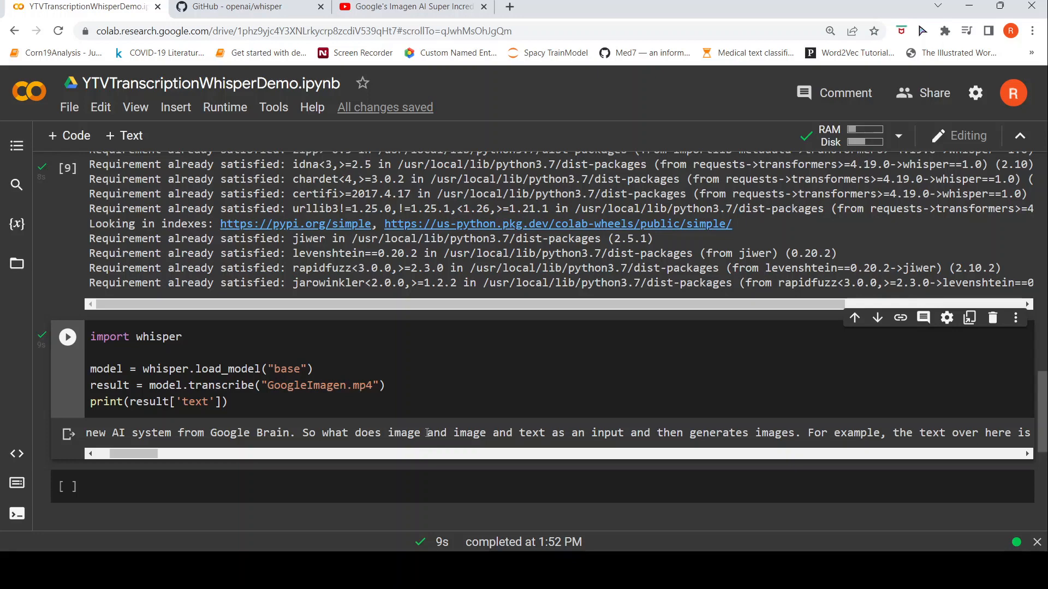
mouse_move(466, 444)
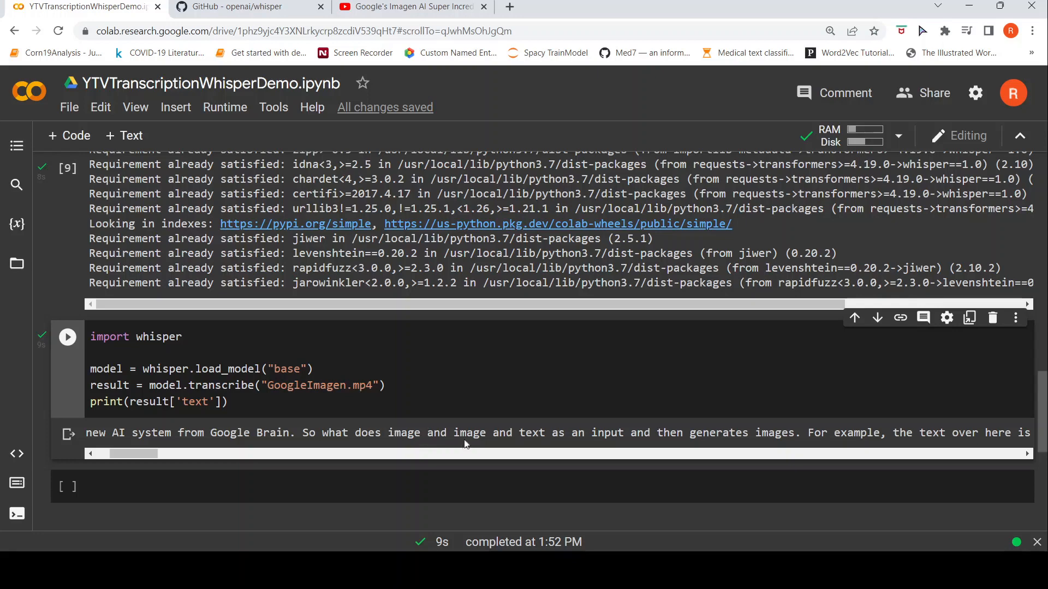
mouse_move(272, 466)
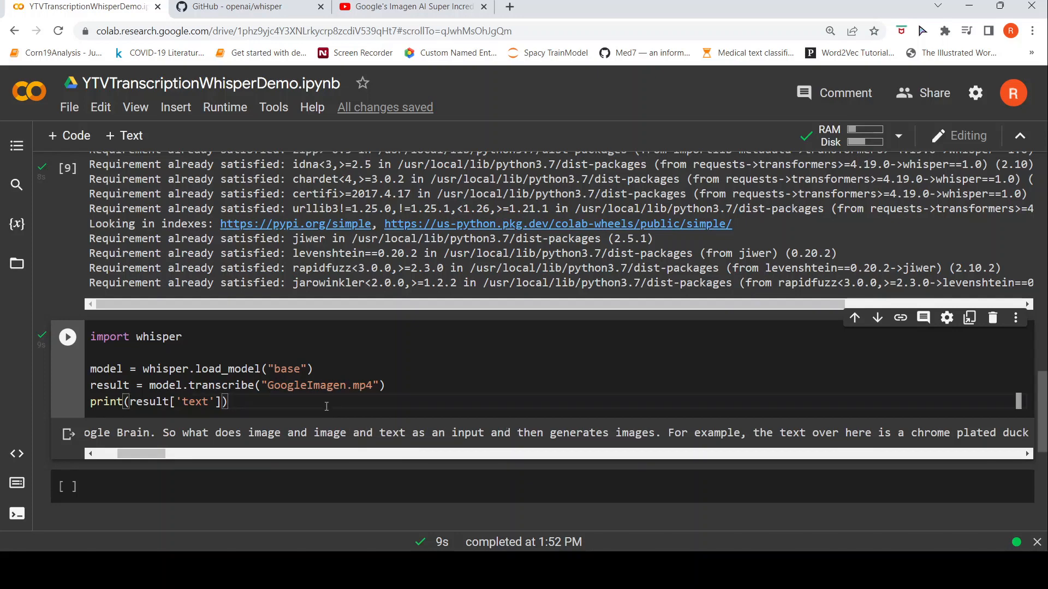
left_click(66, 336)
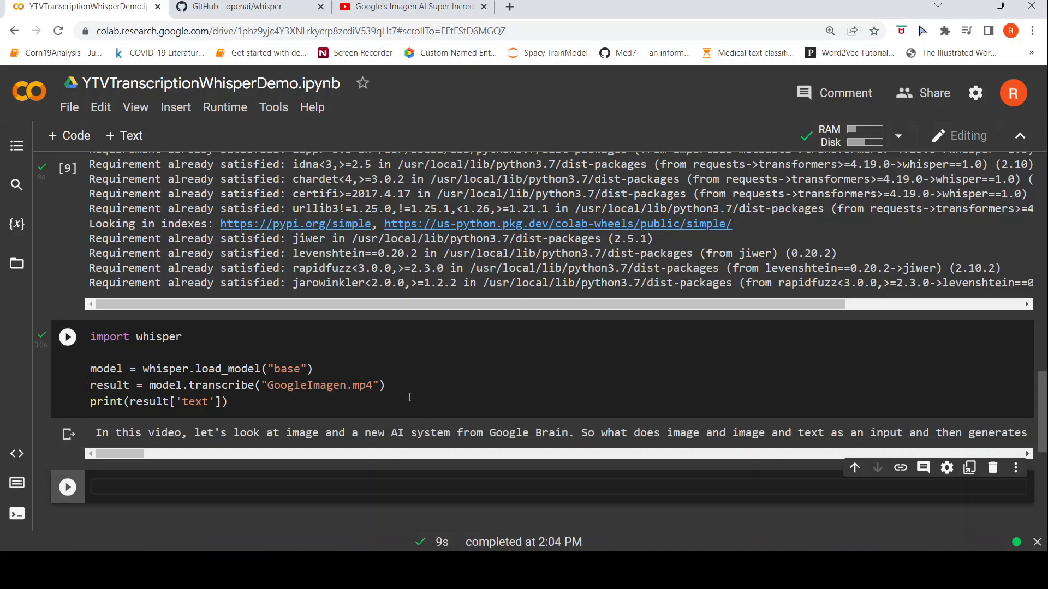
mouse_move(120, 454)
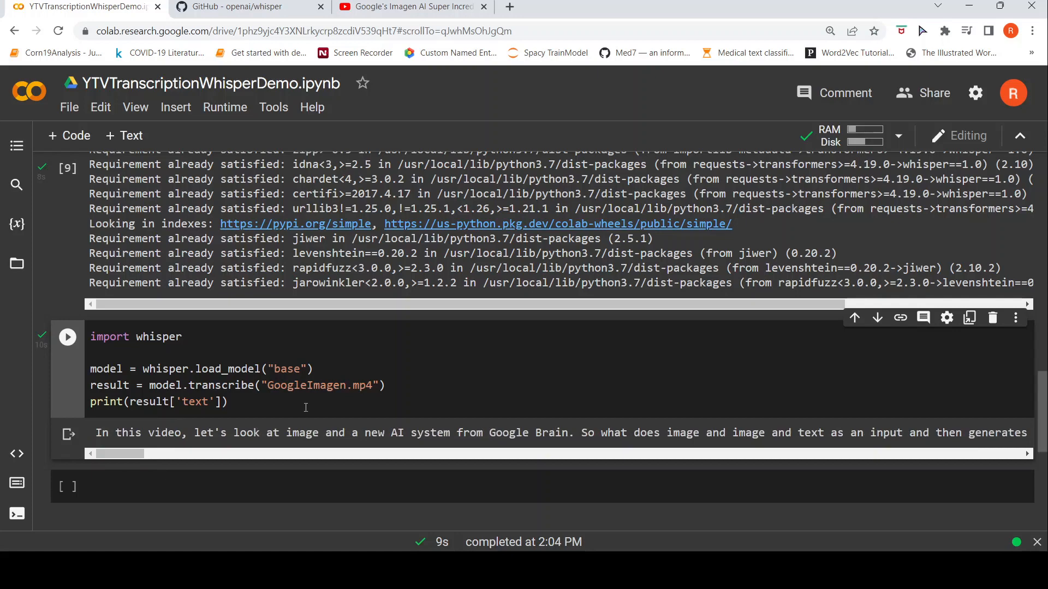
mouse_move(287, 406)
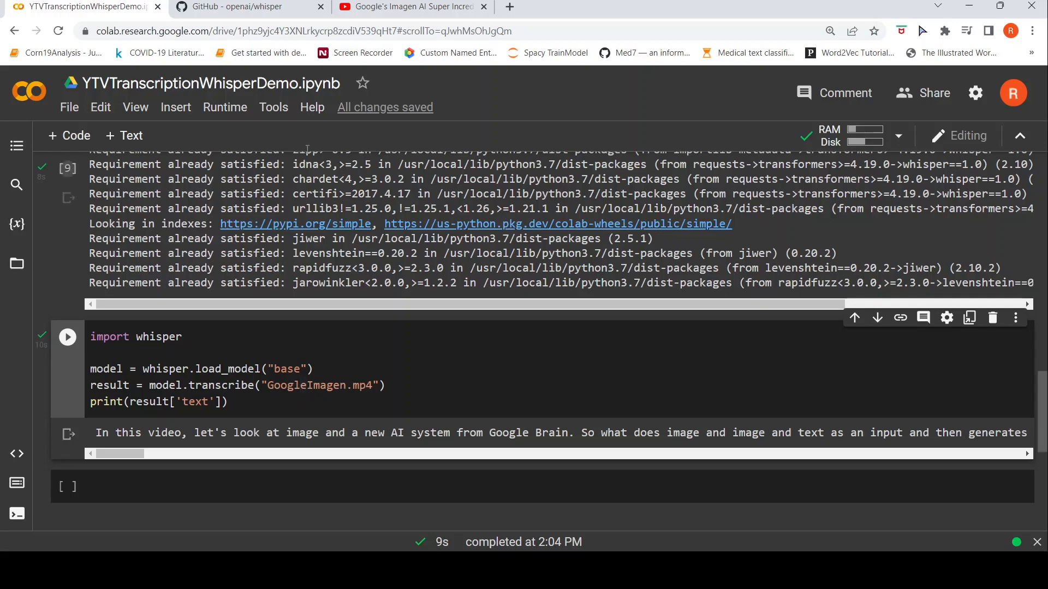
mouse_move(367, 374)
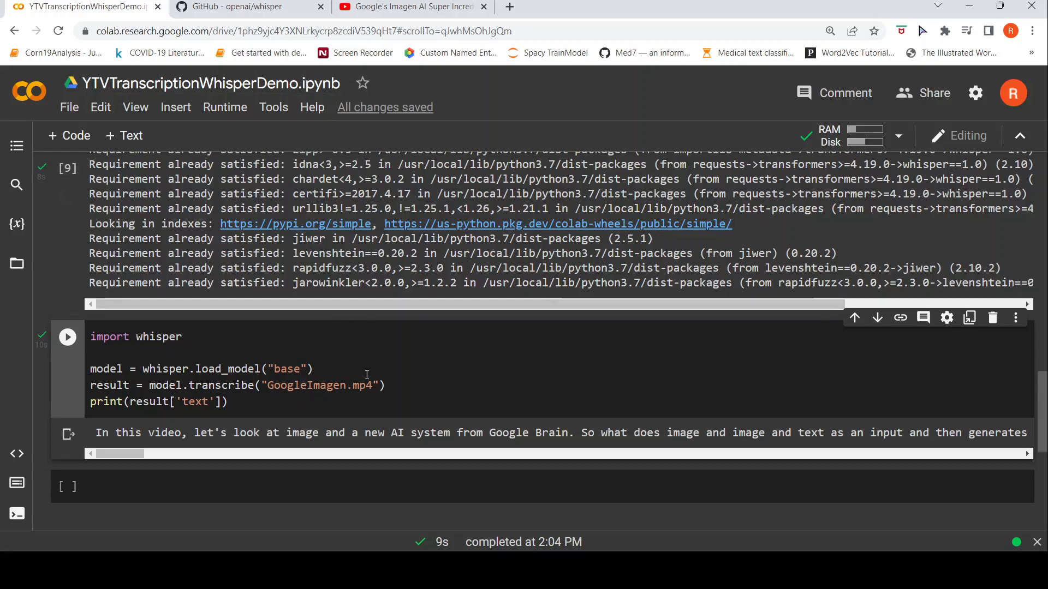
scroll("up", 3)
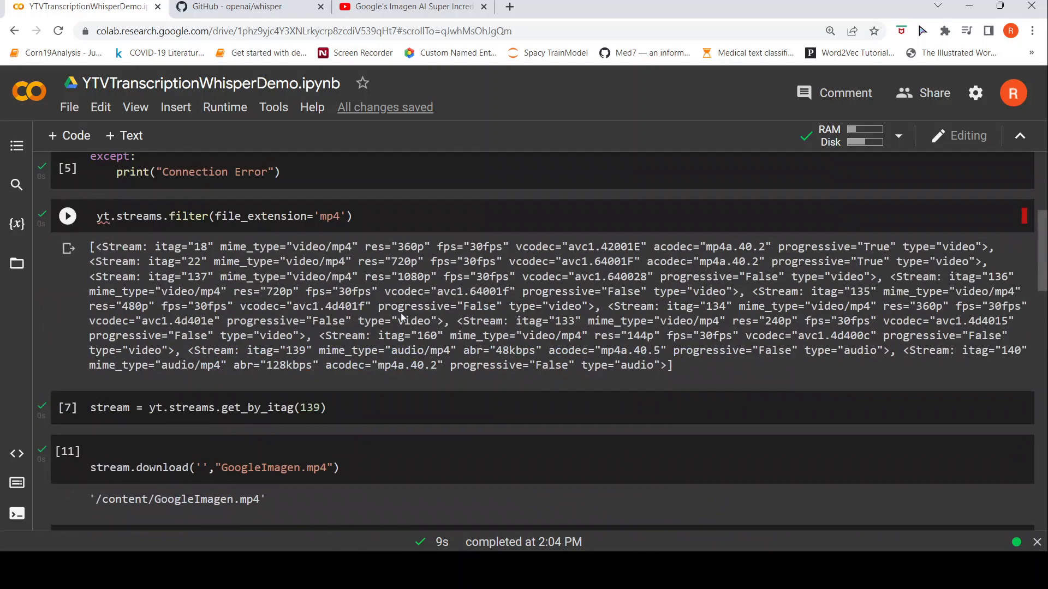
scroll("down", 3)
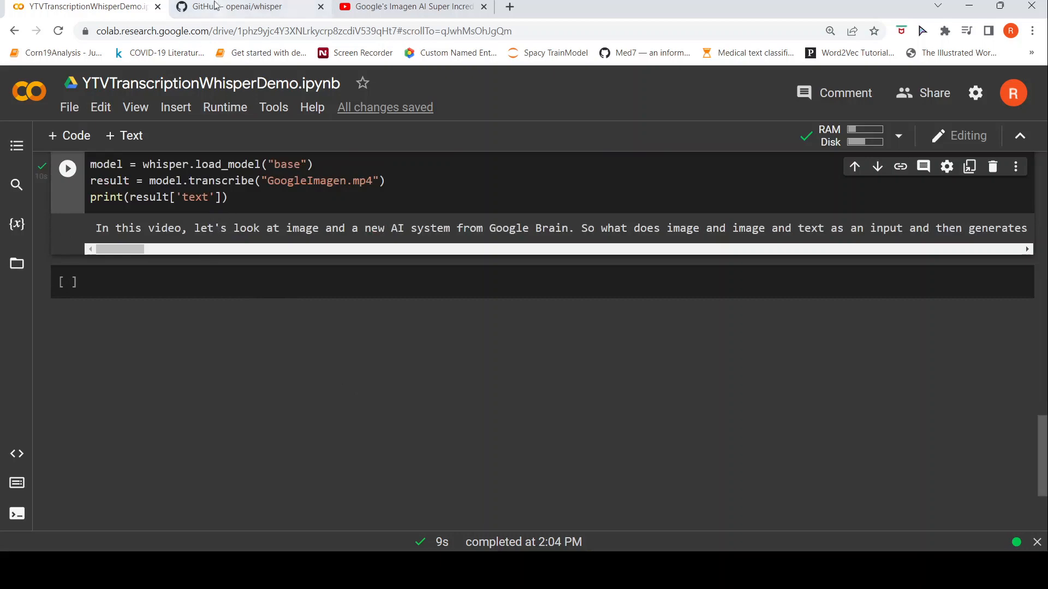
- Switch to the openai/whisper repository tab and scroll into the README
left_click(240, 6)
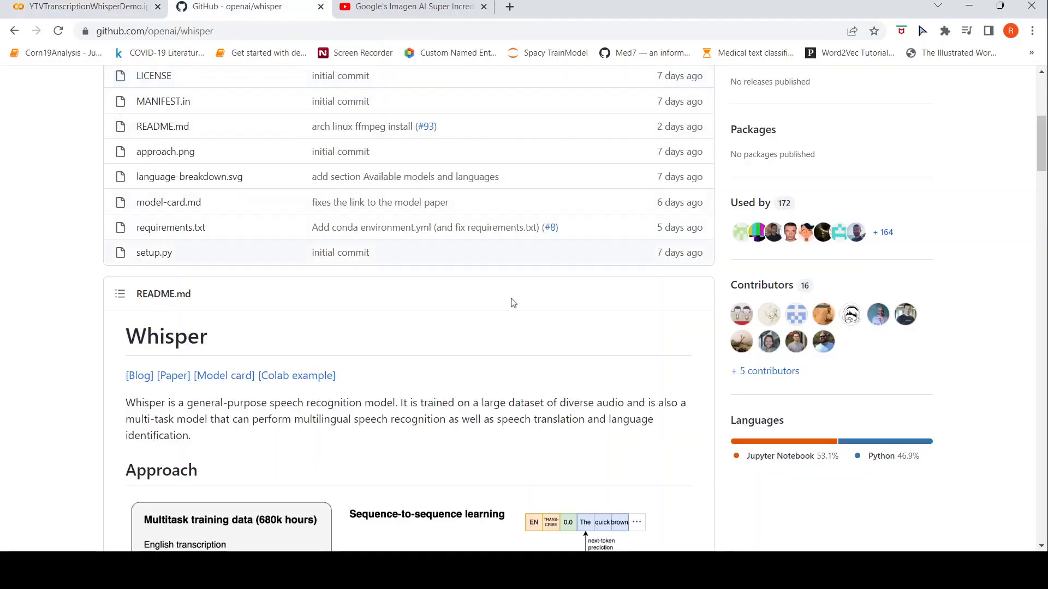
scroll("down", 3)
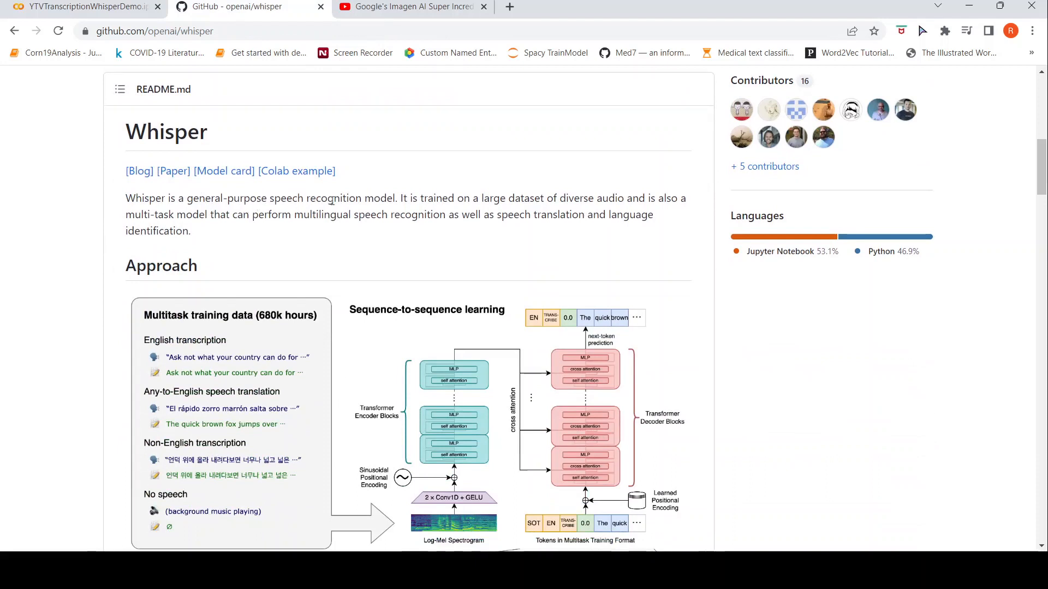
mouse_move(517, 208)
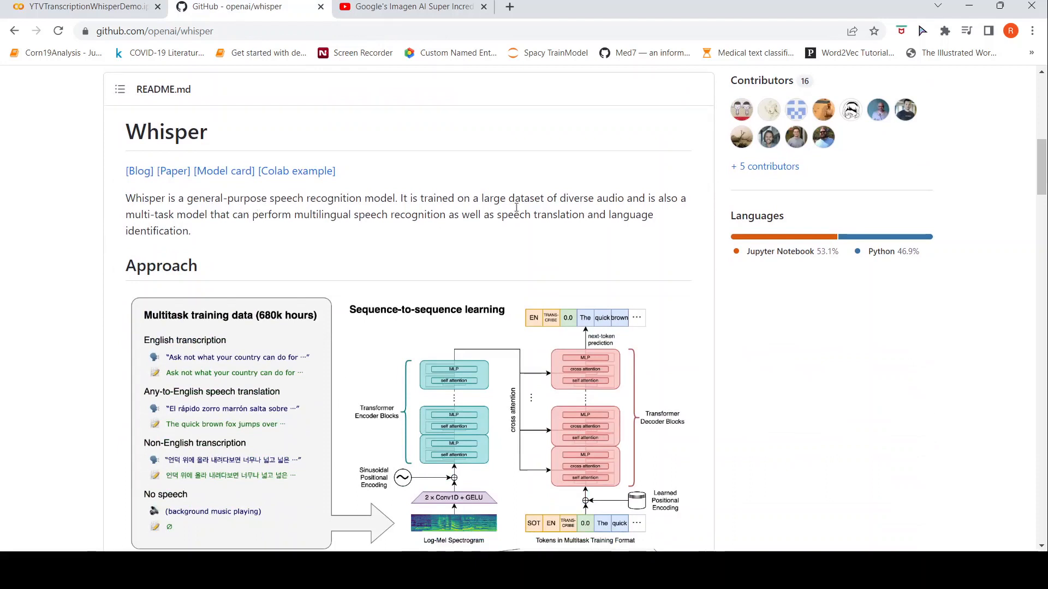
mouse_move(586, 209)
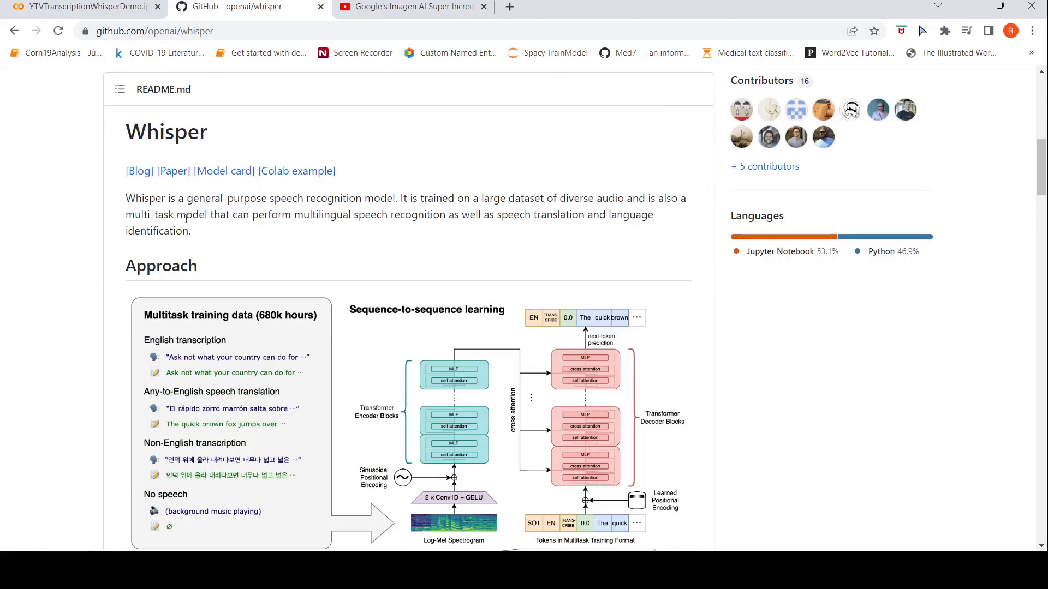
mouse_move(375, 242)
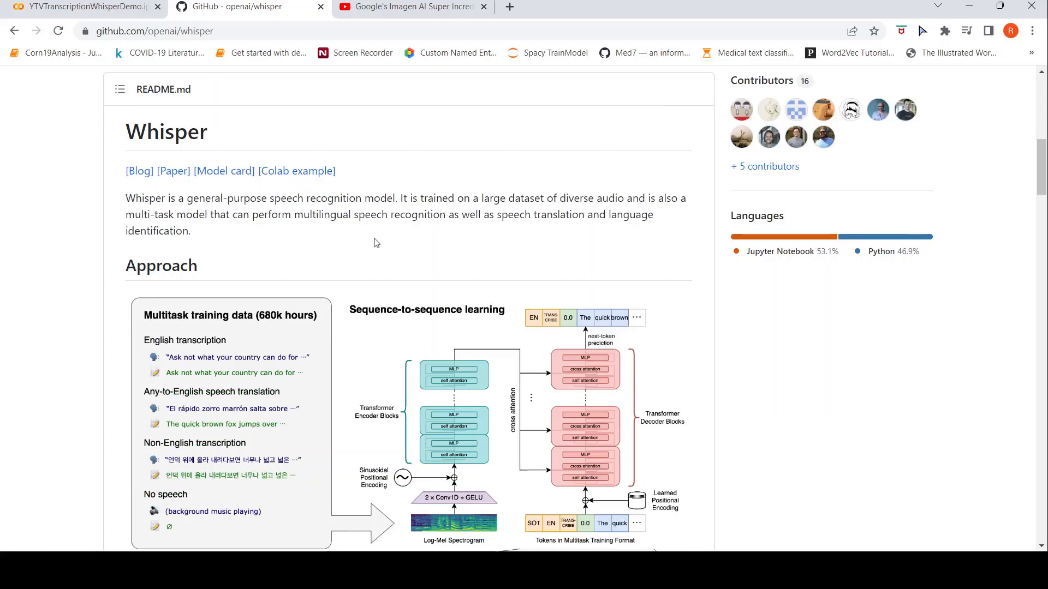
mouse_move(501, 263)
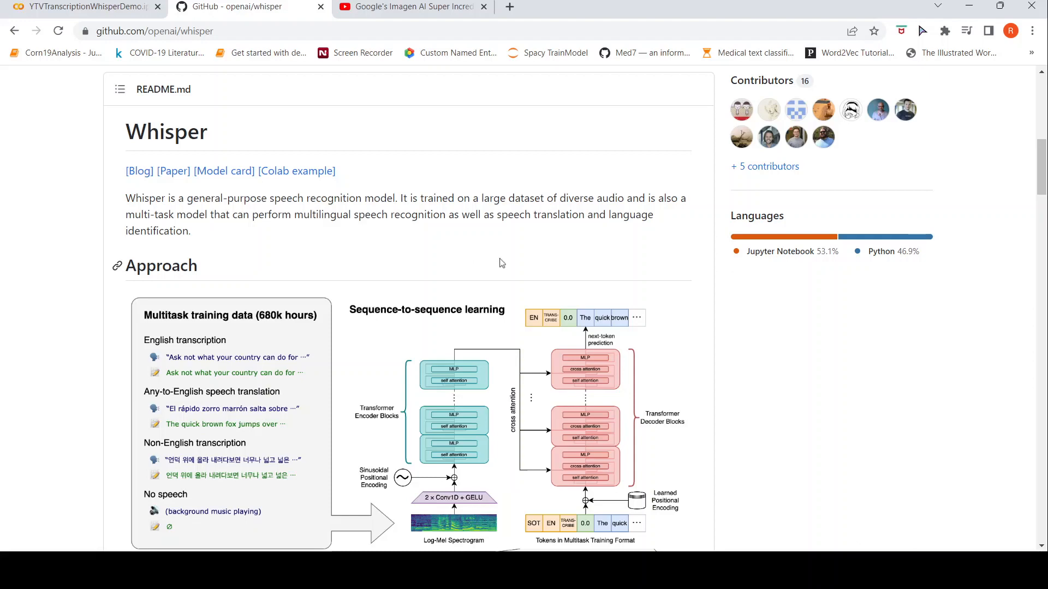
mouse_move(177, 247)
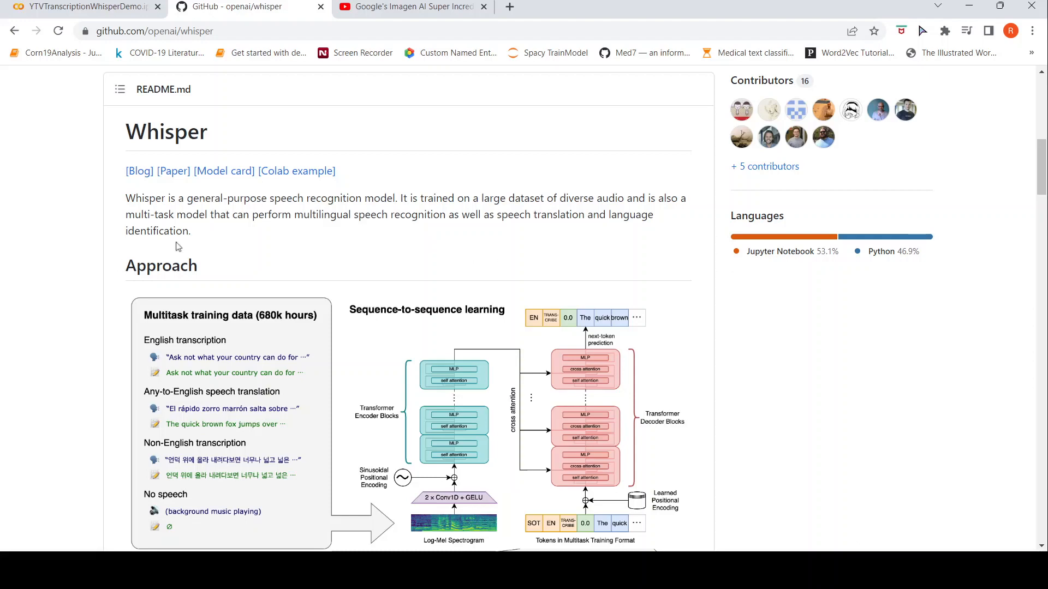
scroll("down", 3)
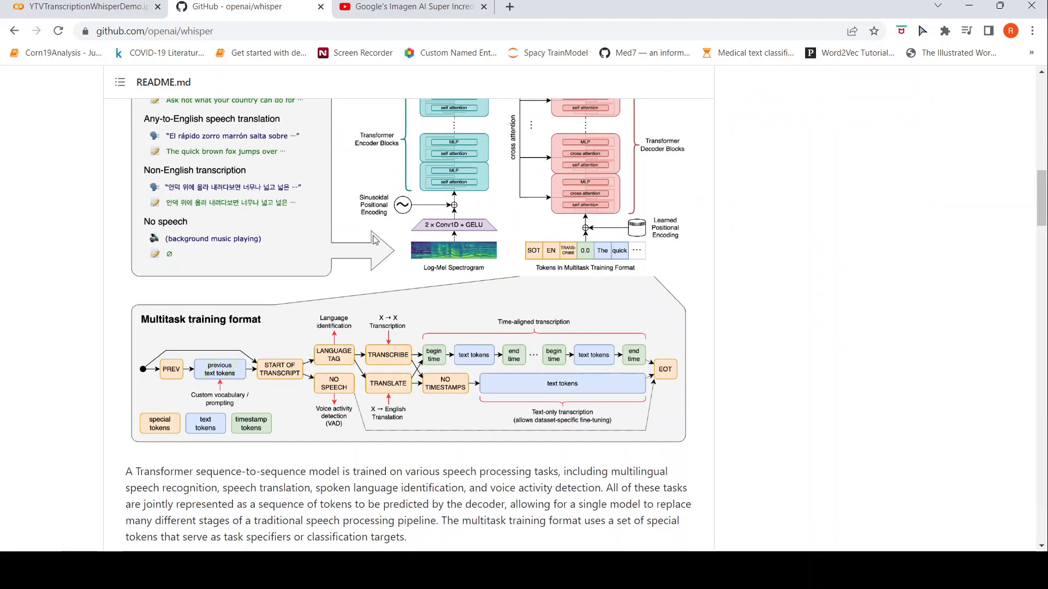
scroll("up", 3)
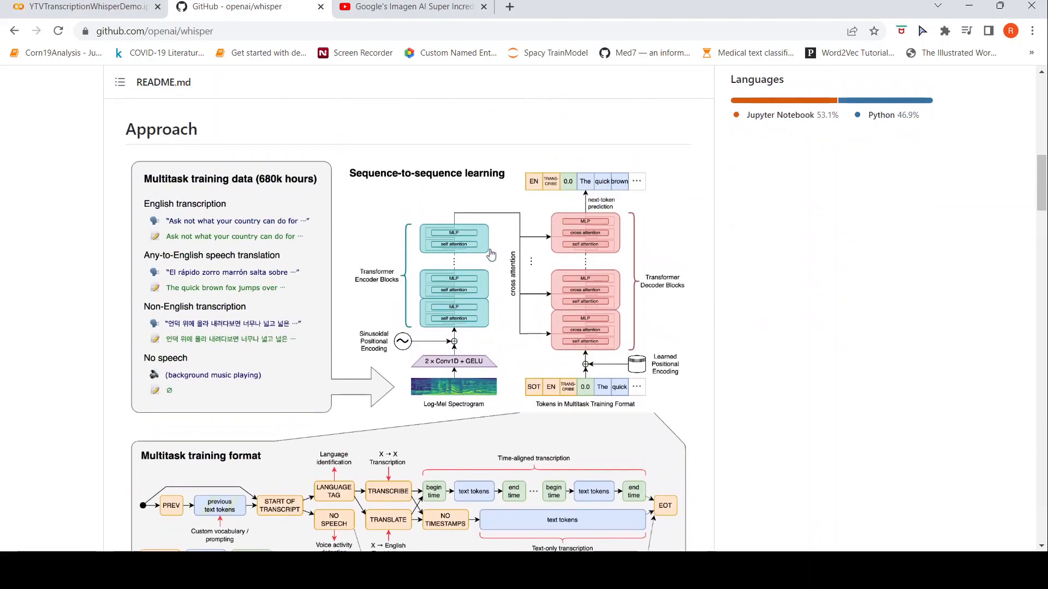
mouse_move(465, 297)
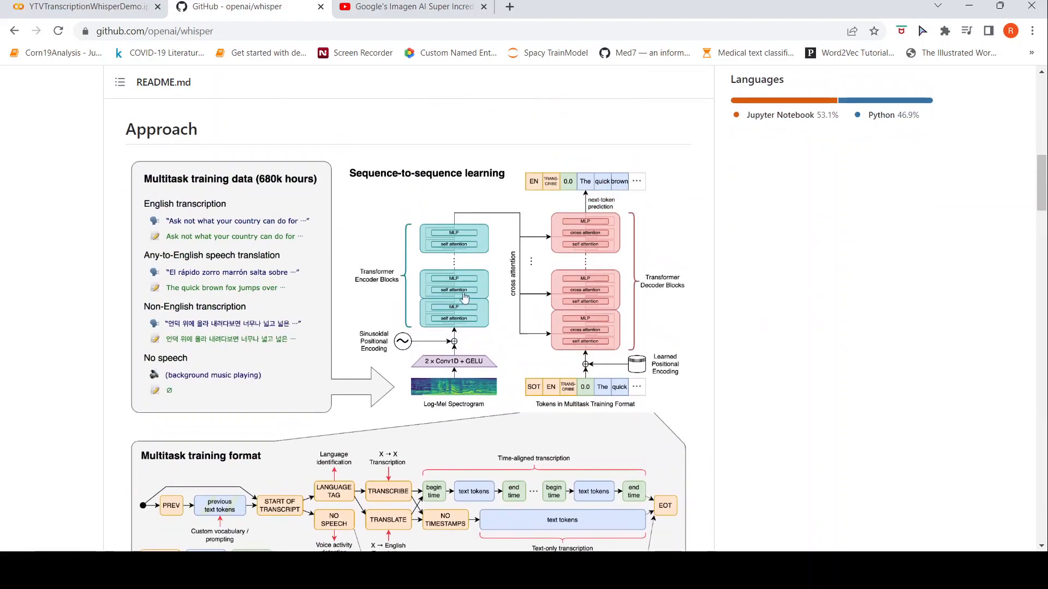
mouse_move(560, 329)
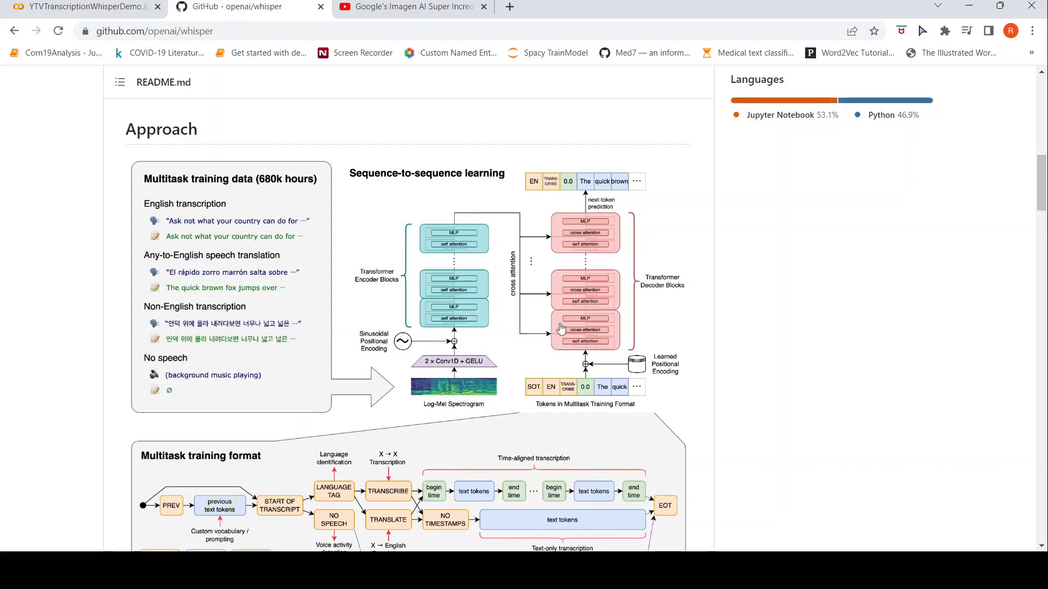
mouse_move(208, 228)
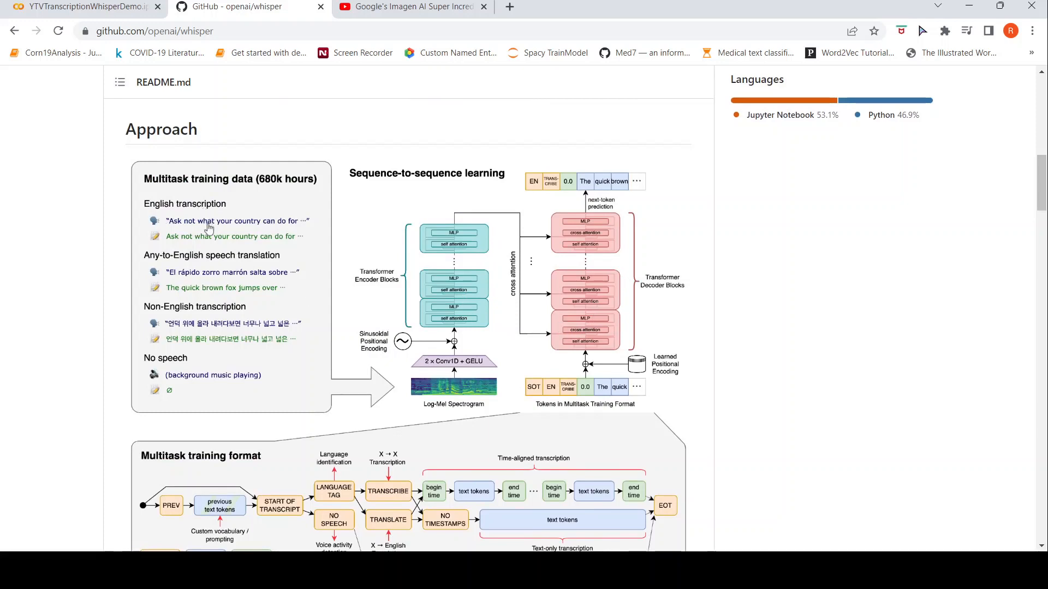
mouse_move(202, 232)
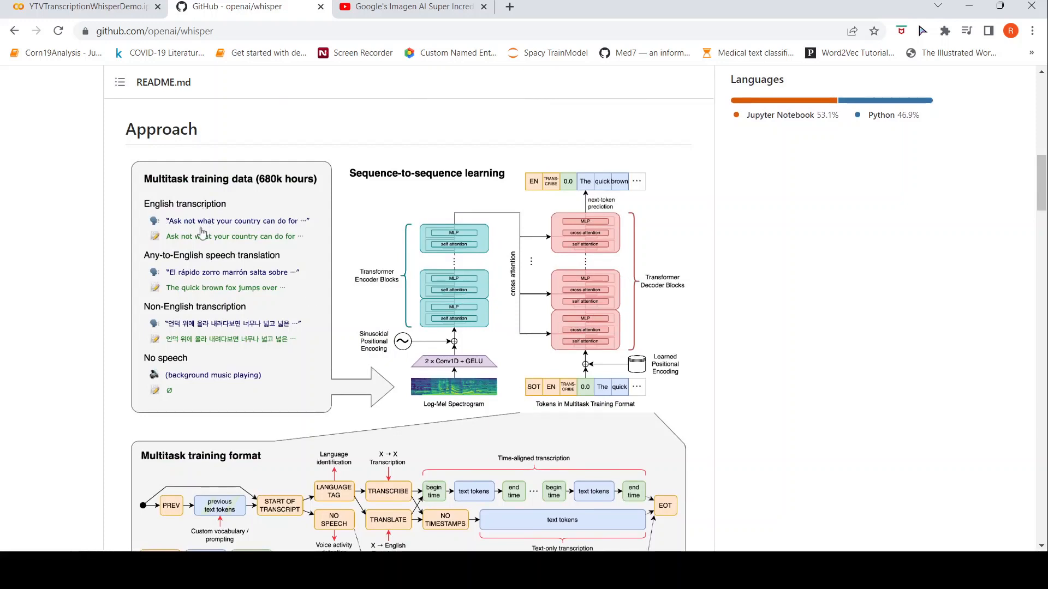
mouse_move(220, 309)
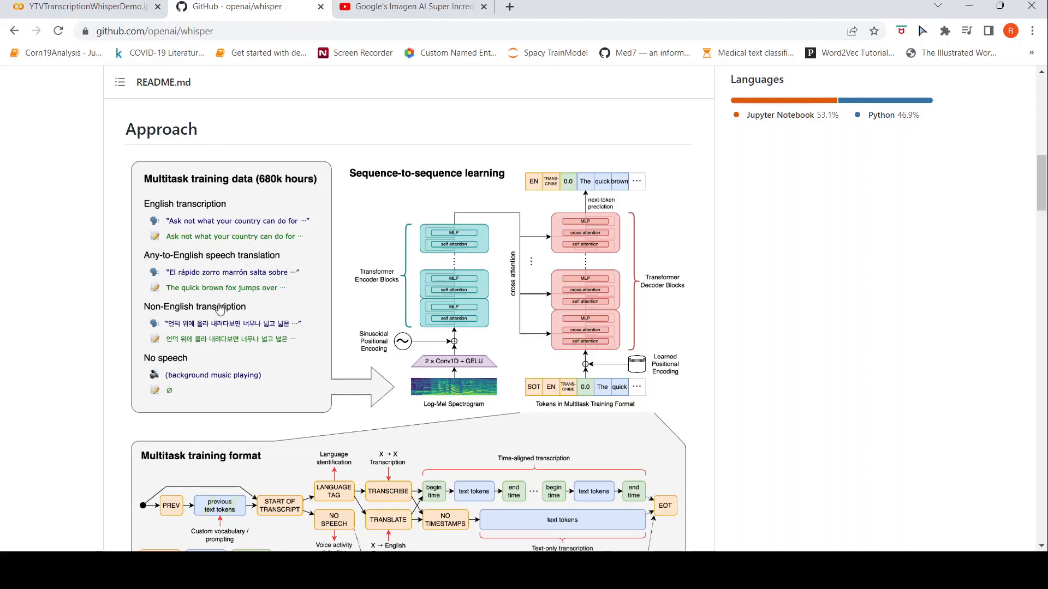
mouse_move(258, 260)
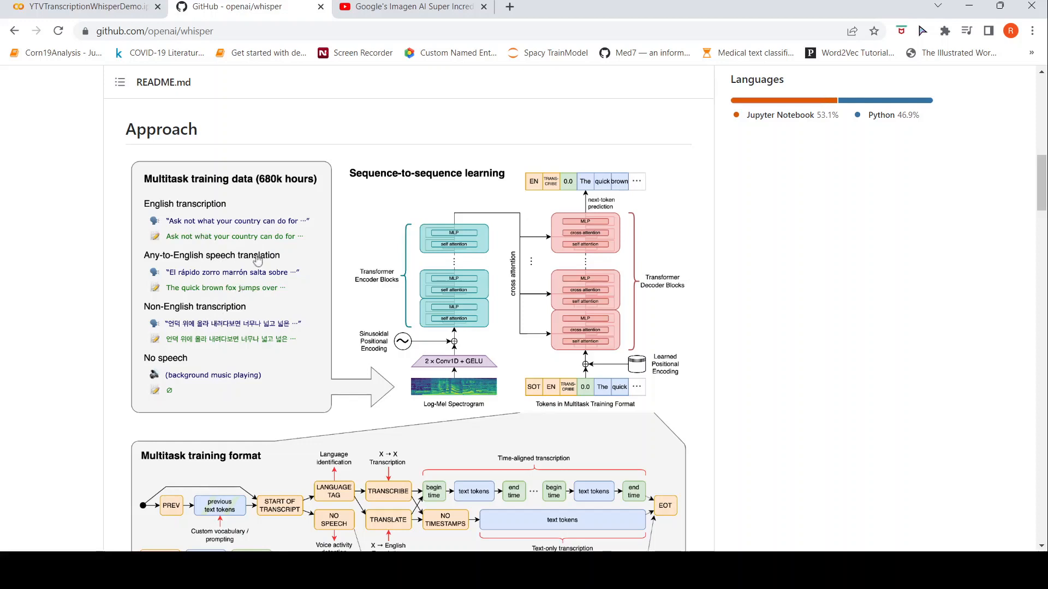
- Scroll the README to the Approach diagrams, multitask training format and Setup section
scroll("down", 3)
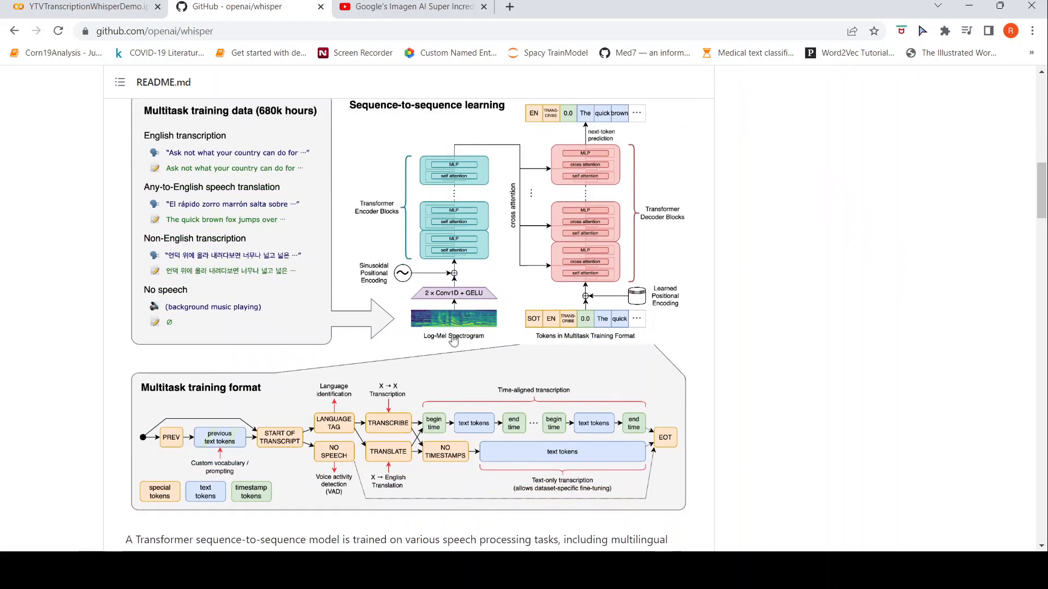
mouse_move(455, 346)
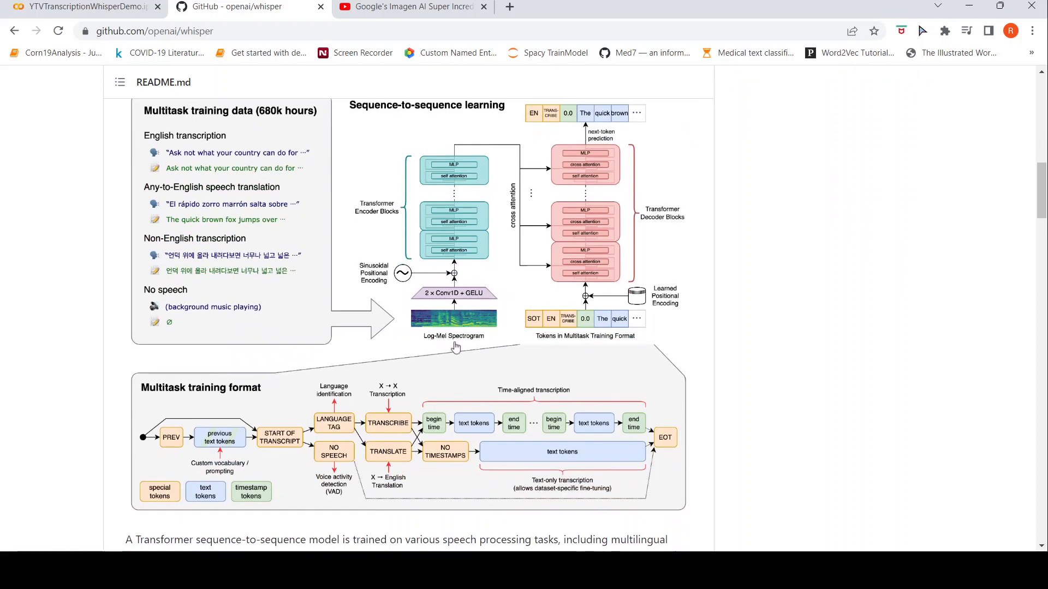
mouse_move(446, 282)
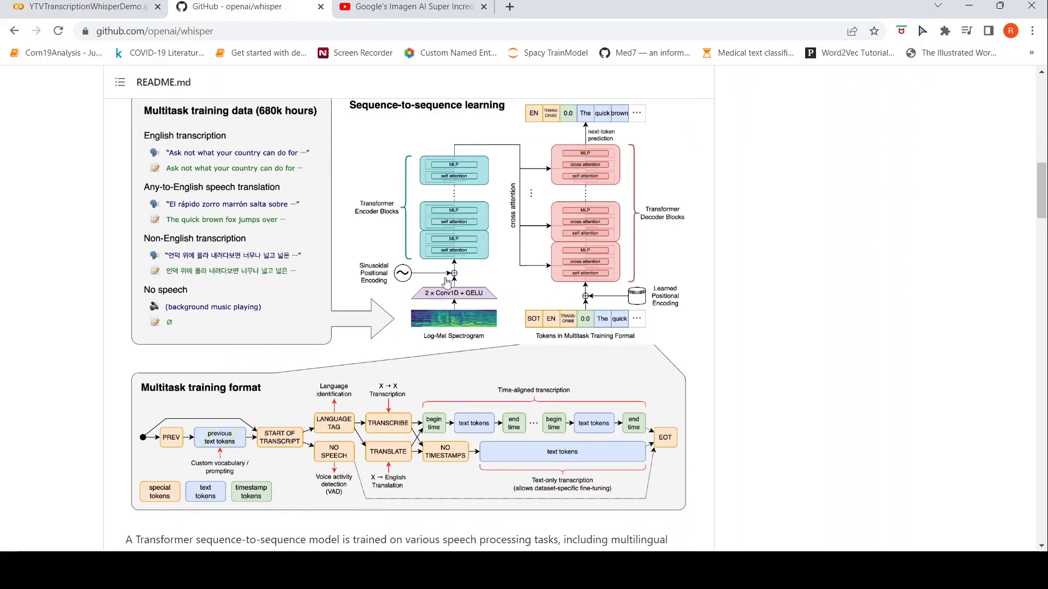
scroll("up", 3)
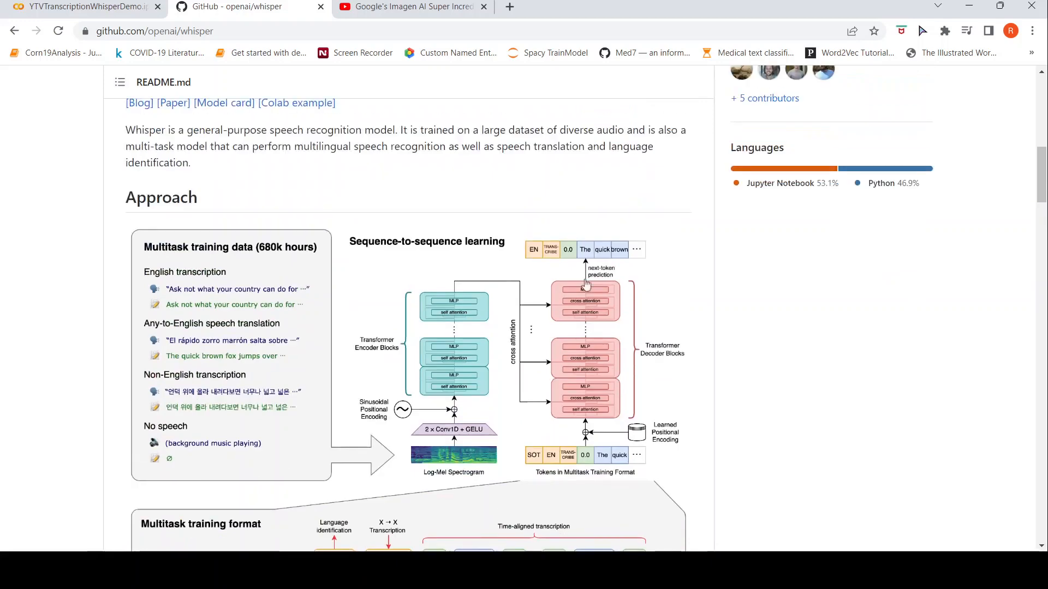
mouse_move(461, 304)
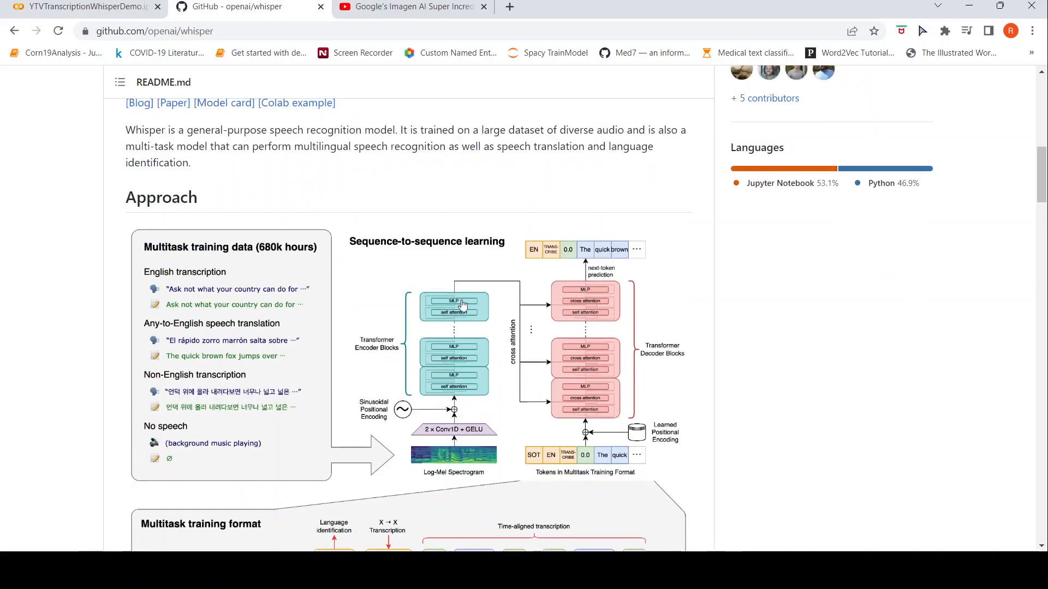
scroll("down", 3)
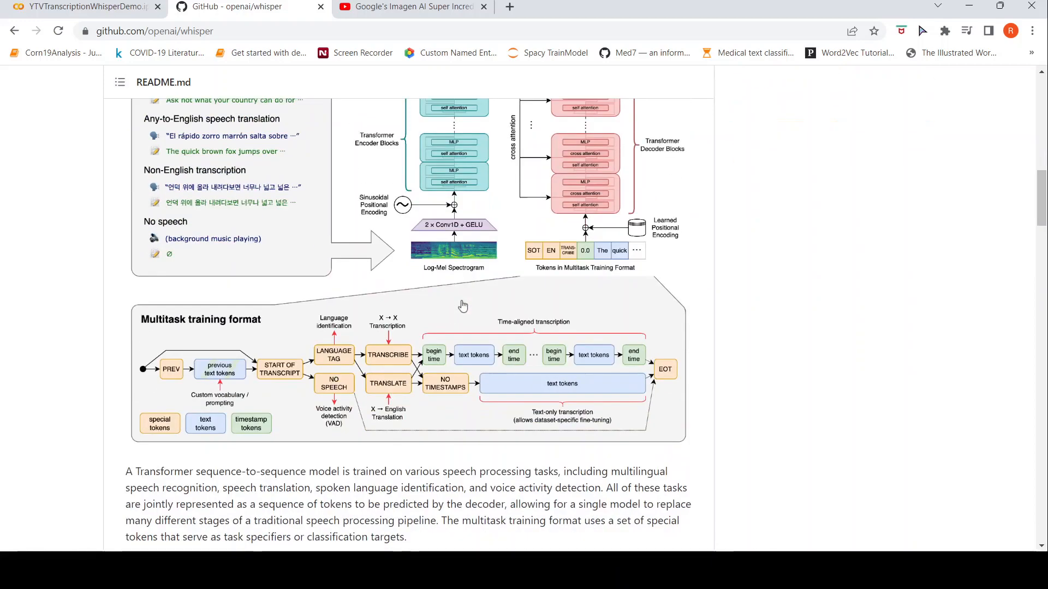
scroll("down", 3)
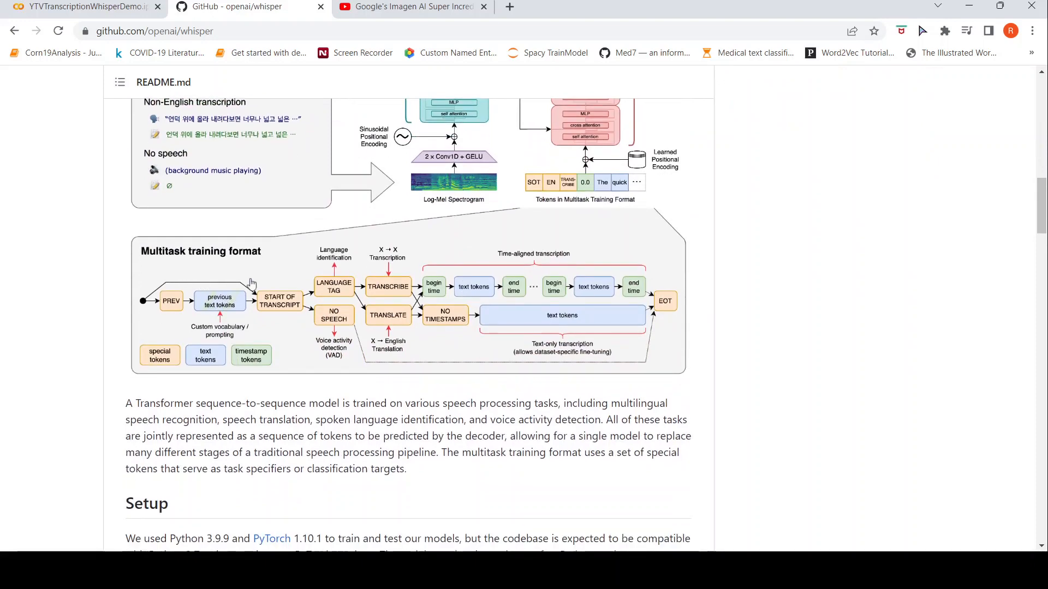
mouse_move(302, 275)
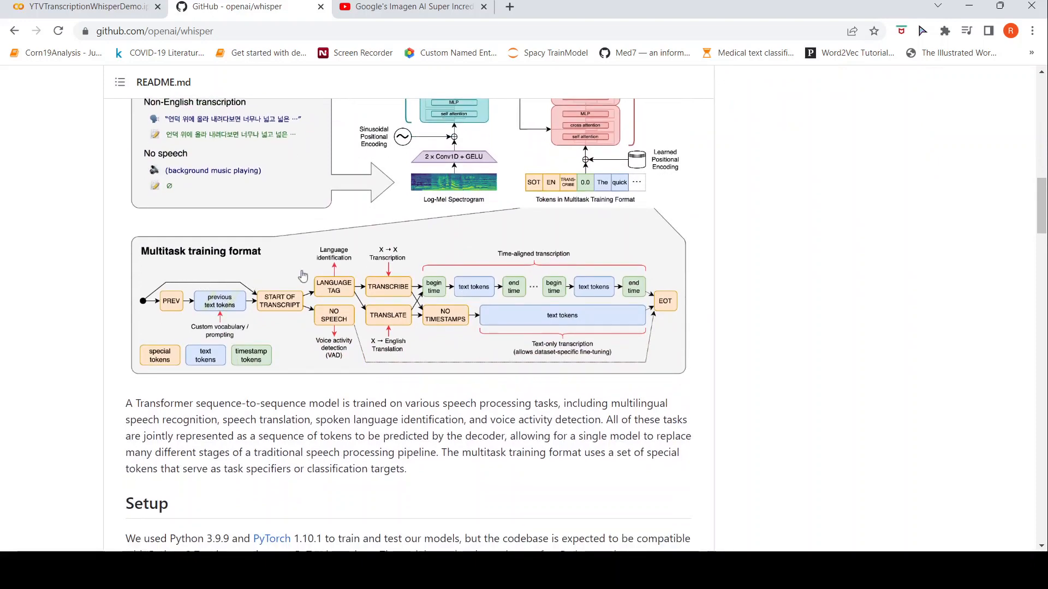
scroll("down", 3)
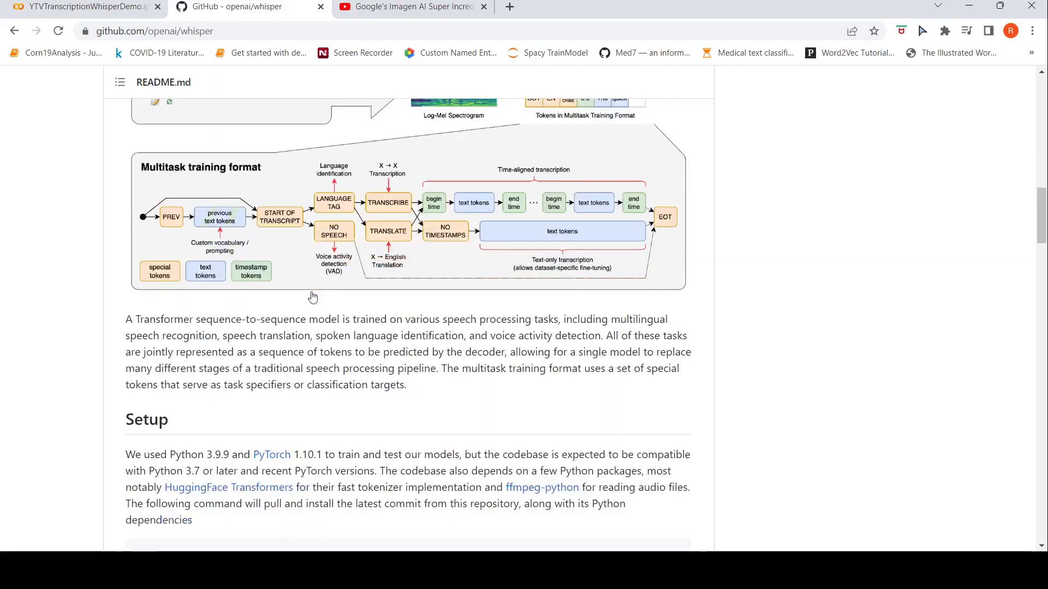
scroll("down", 3)
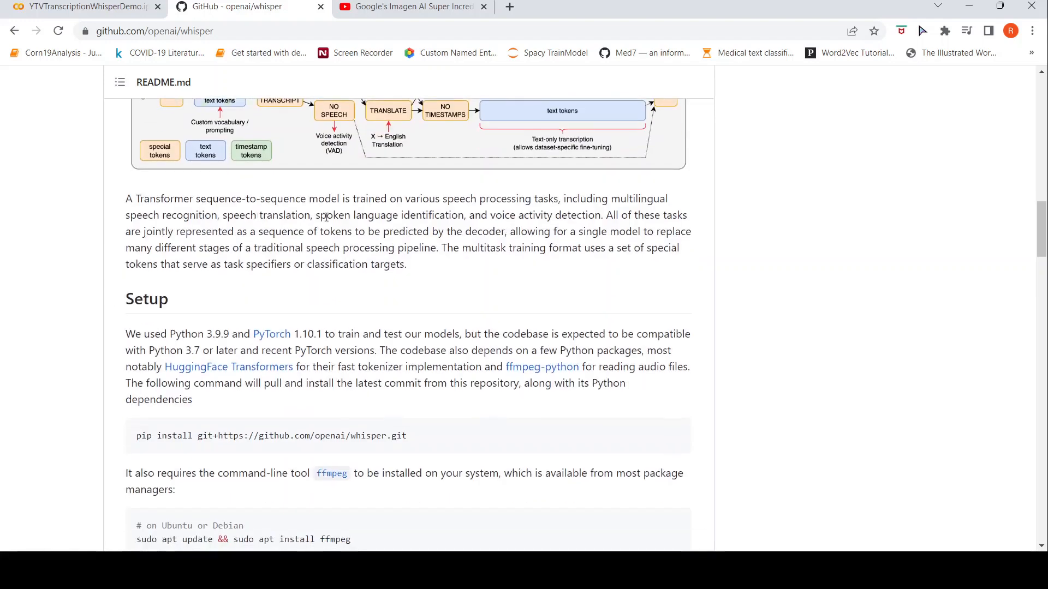
mouse_move(507, 215)
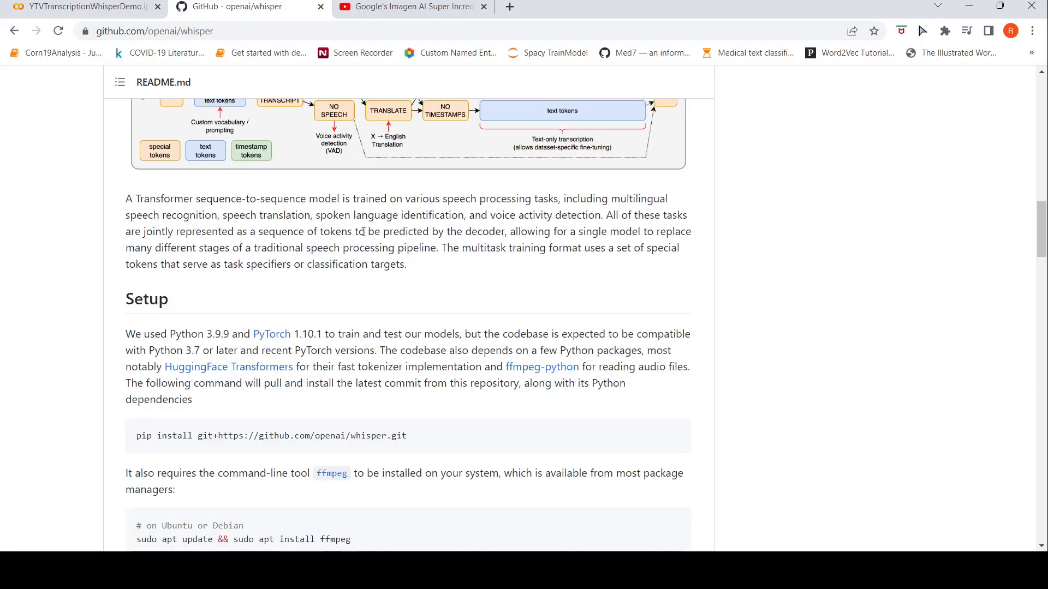
mouse_move(579, 223)
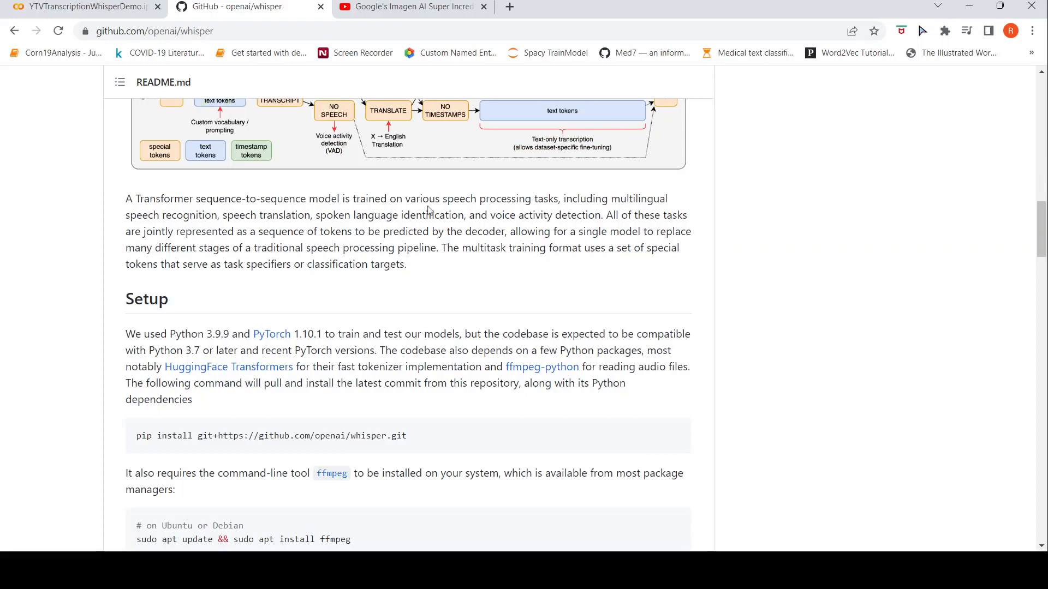
mouse_move(245, 236)
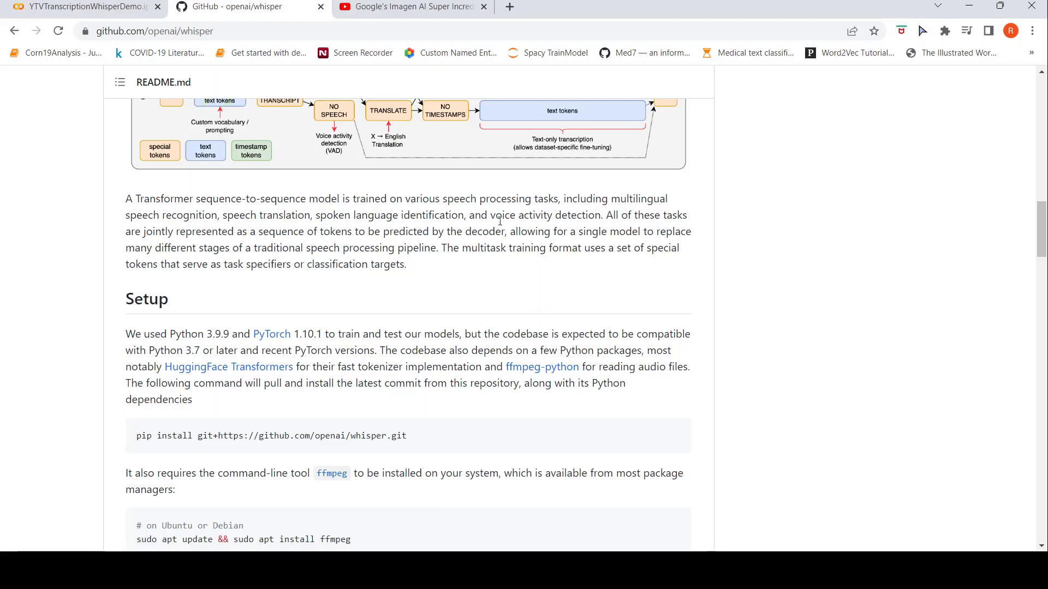
mouse_move(570, 252)
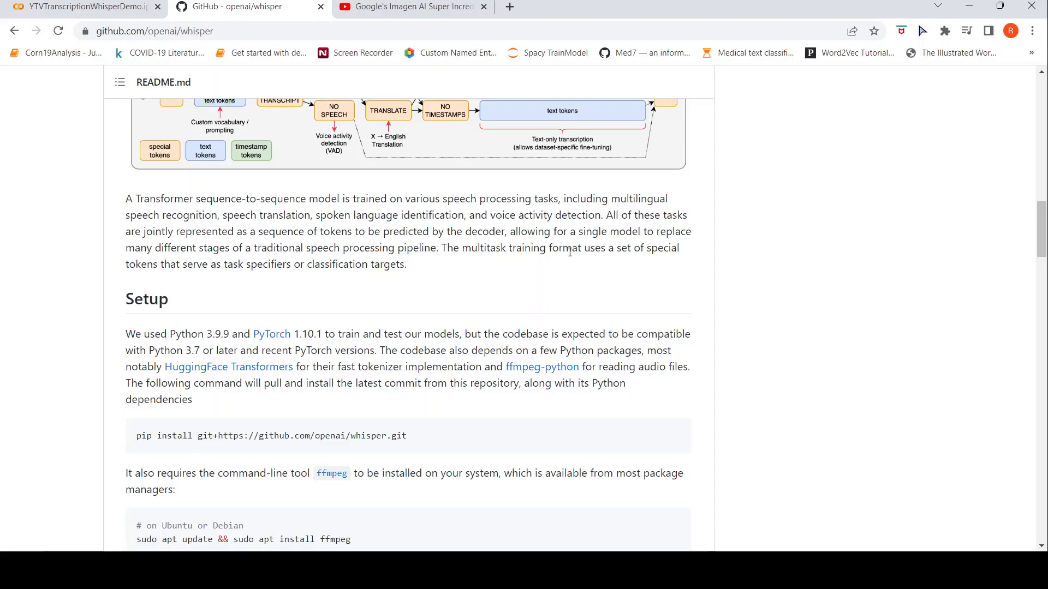
scroll("up", 3)
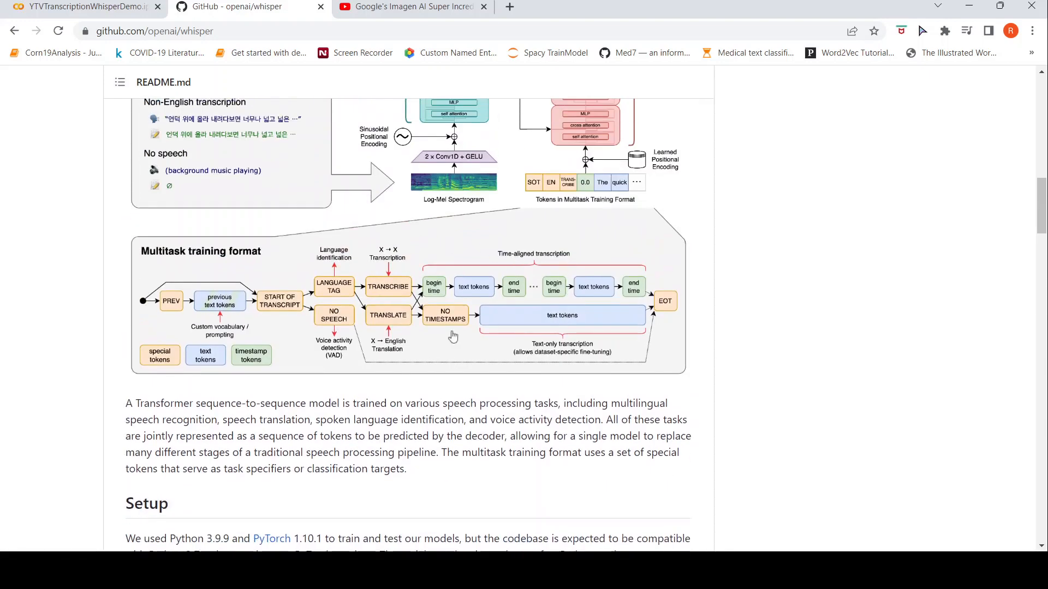
mouse_move(367, 355)
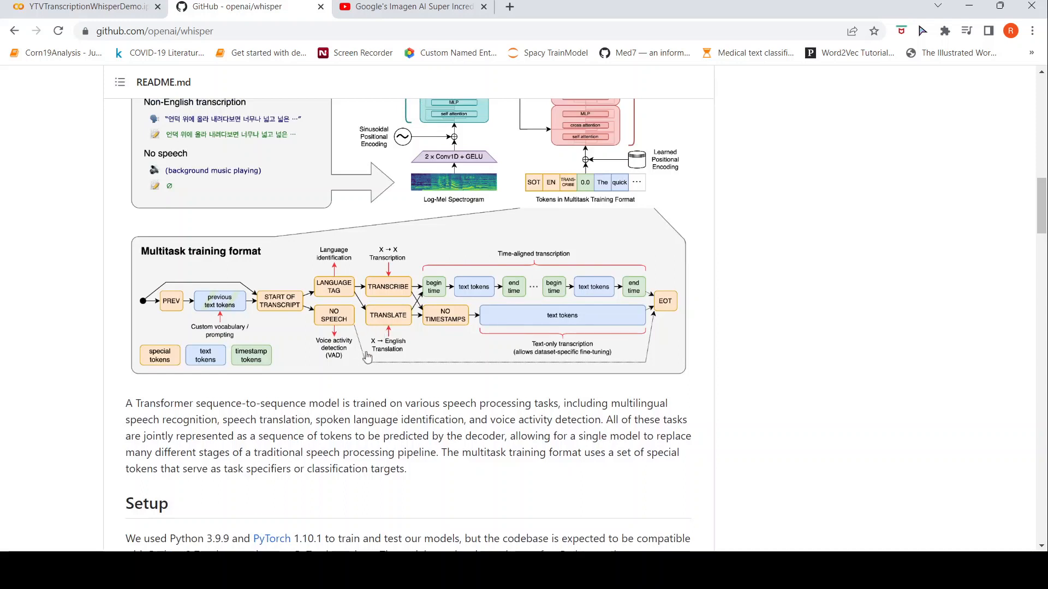
scroll("down", 3)
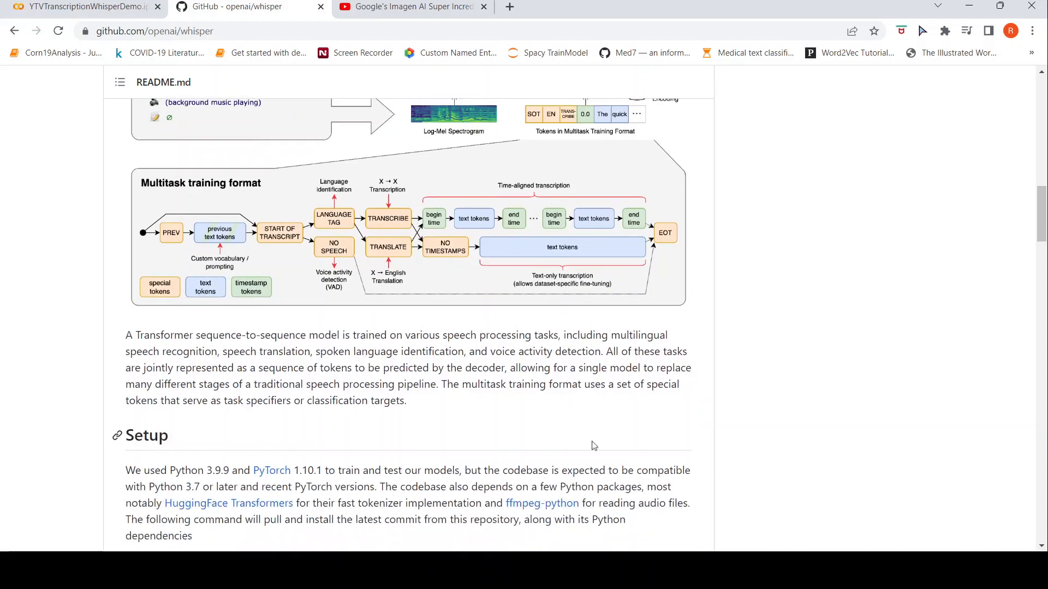
mouse_move(626, 403)
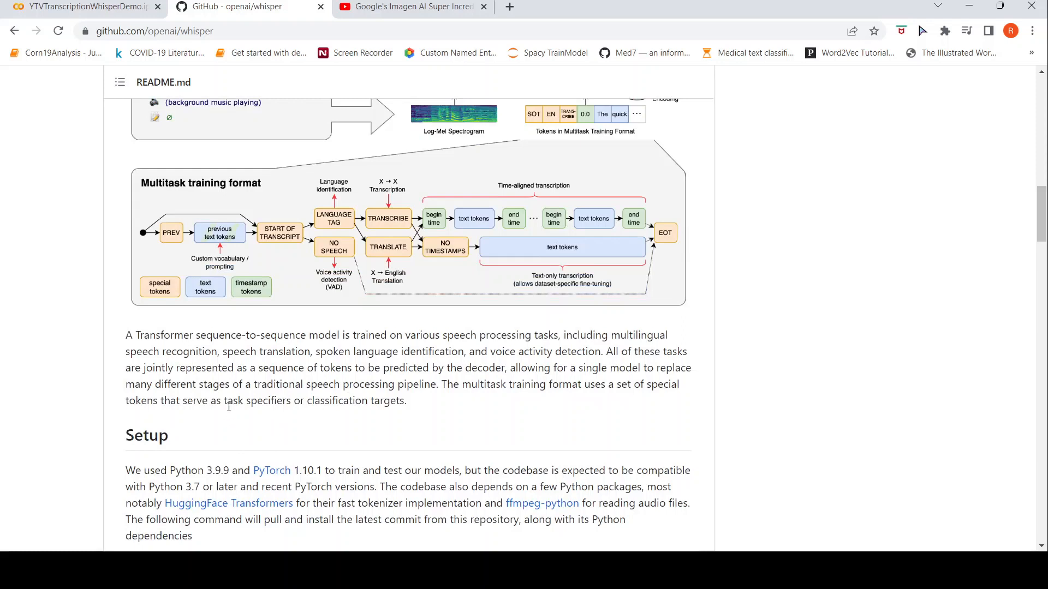
mouse_move(319, 278)
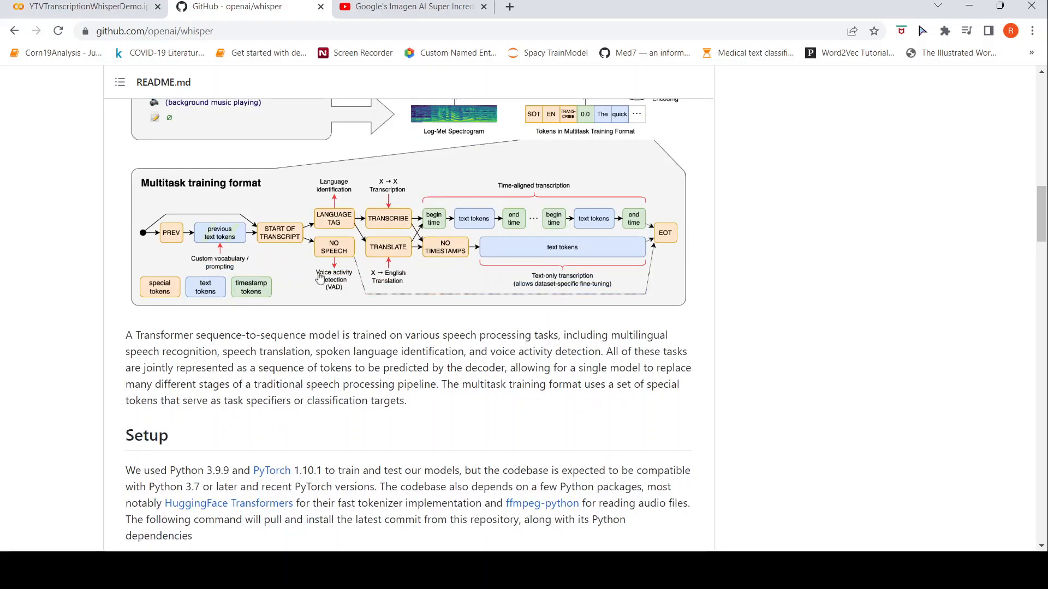
mouse_move(413, 255)
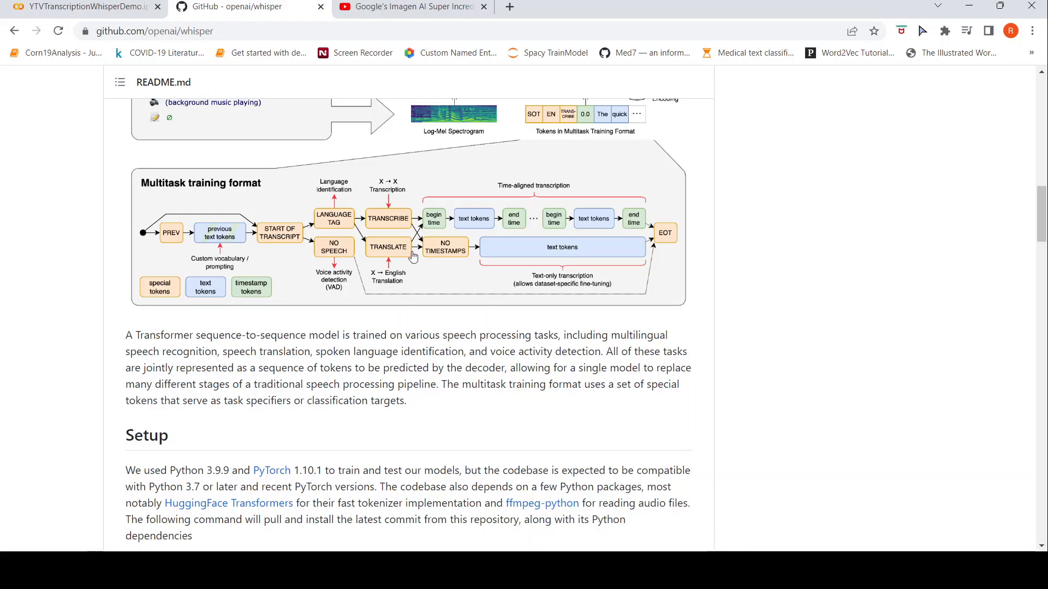
scroll("up", 3)
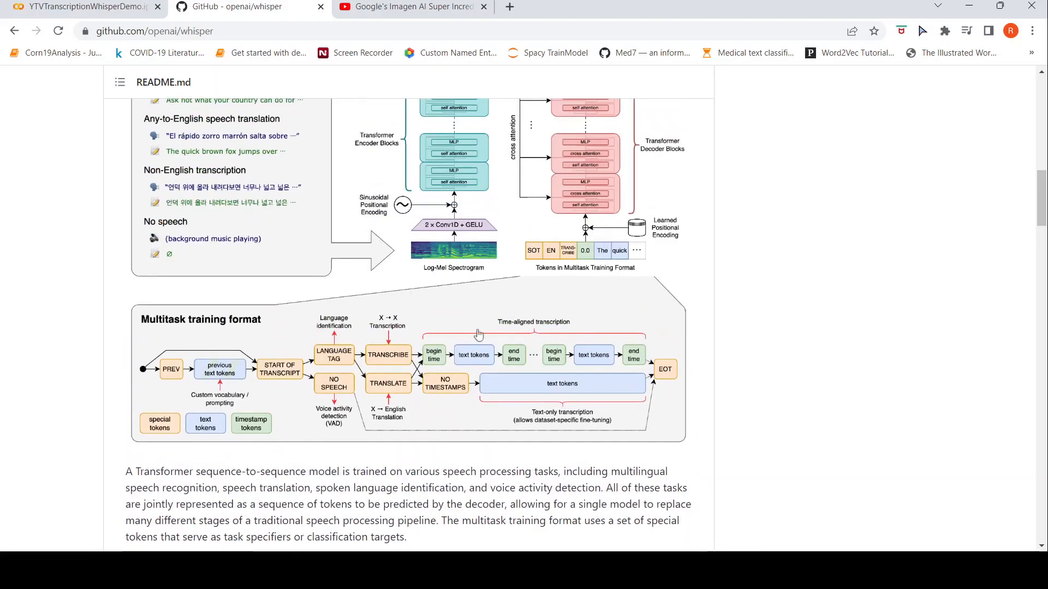
scroll("up", 3)
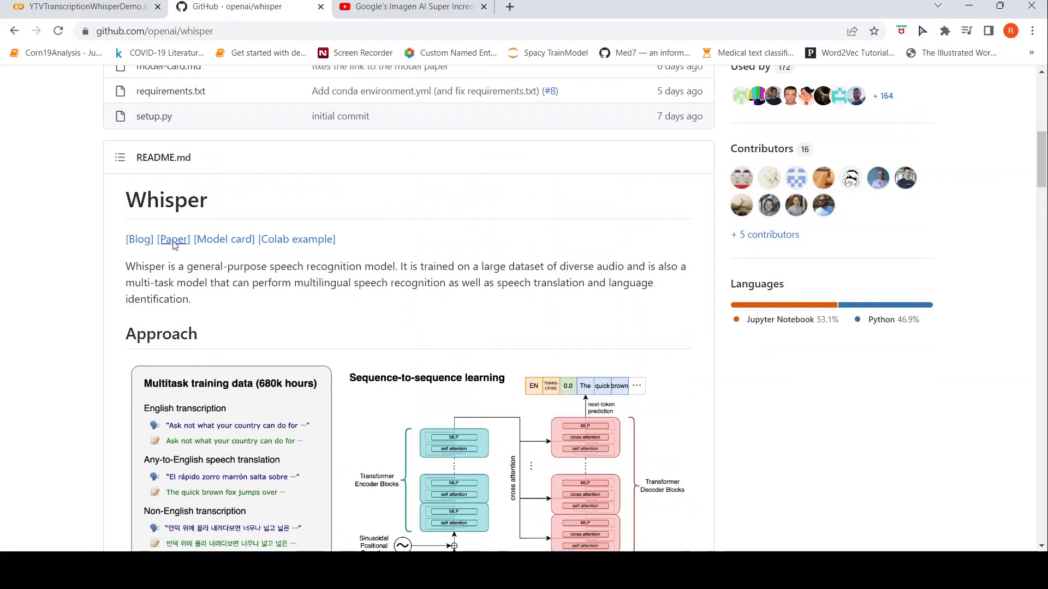
- Open the Whisper paper (whisper.pdf) in a new tab from the README's [Paper] link
left_click(172, 239)
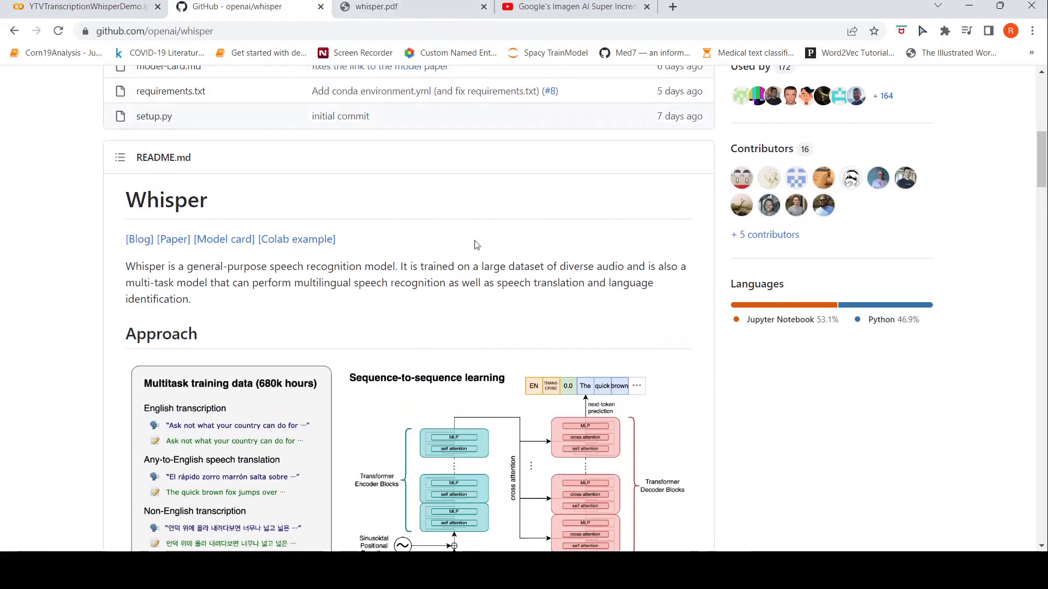
scroll("down", 3)
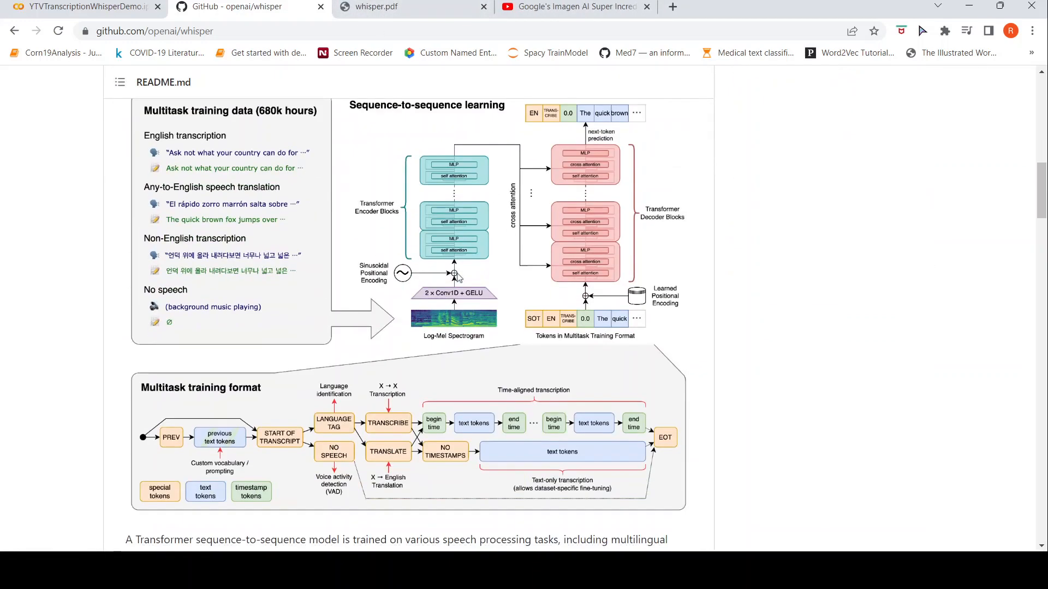
scroll("down", 3)
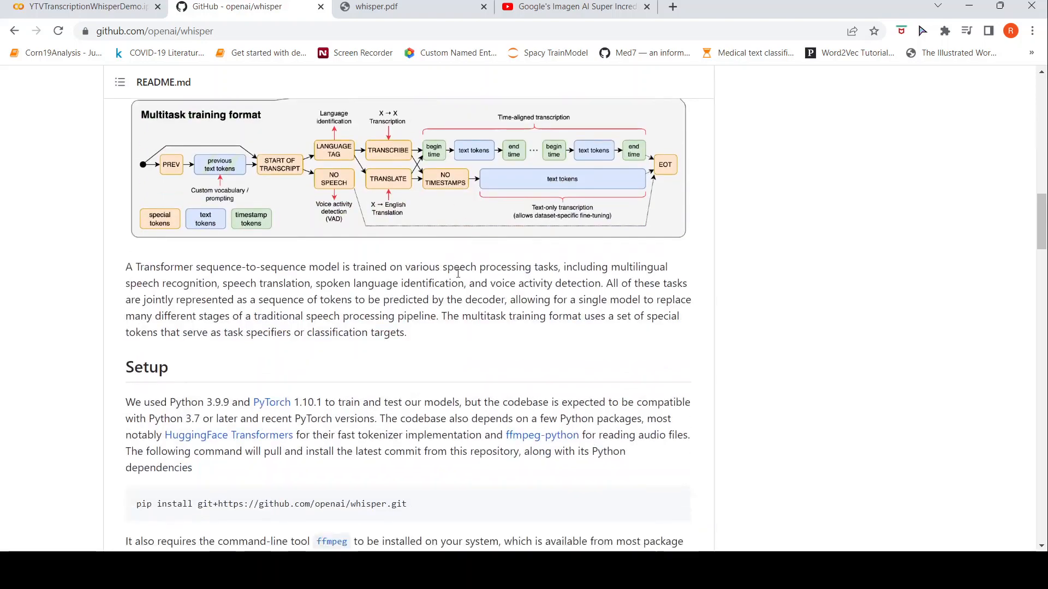
scroll("up", 3)
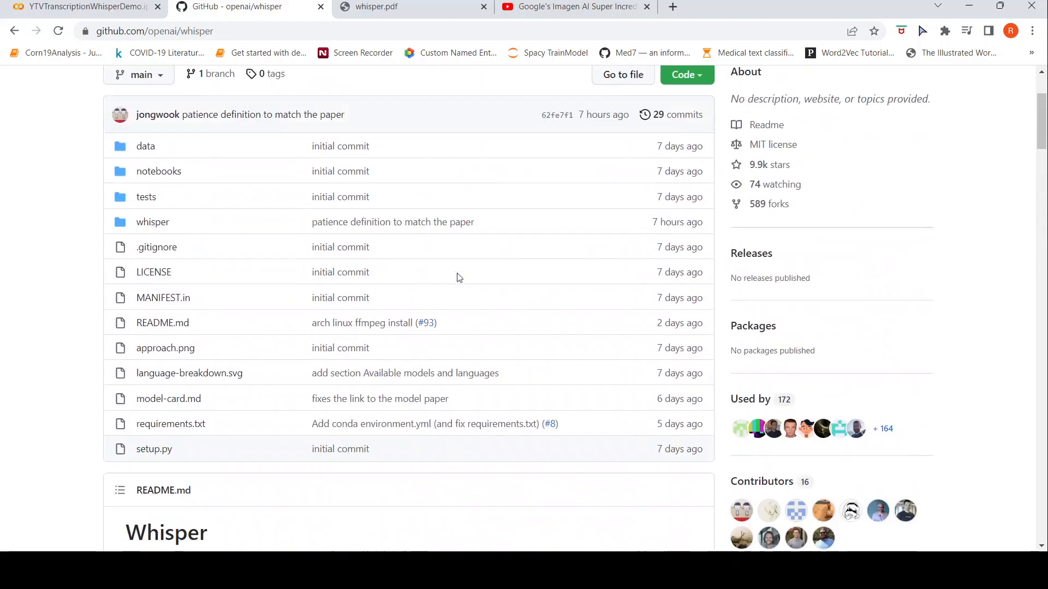
scroll("down", 3)
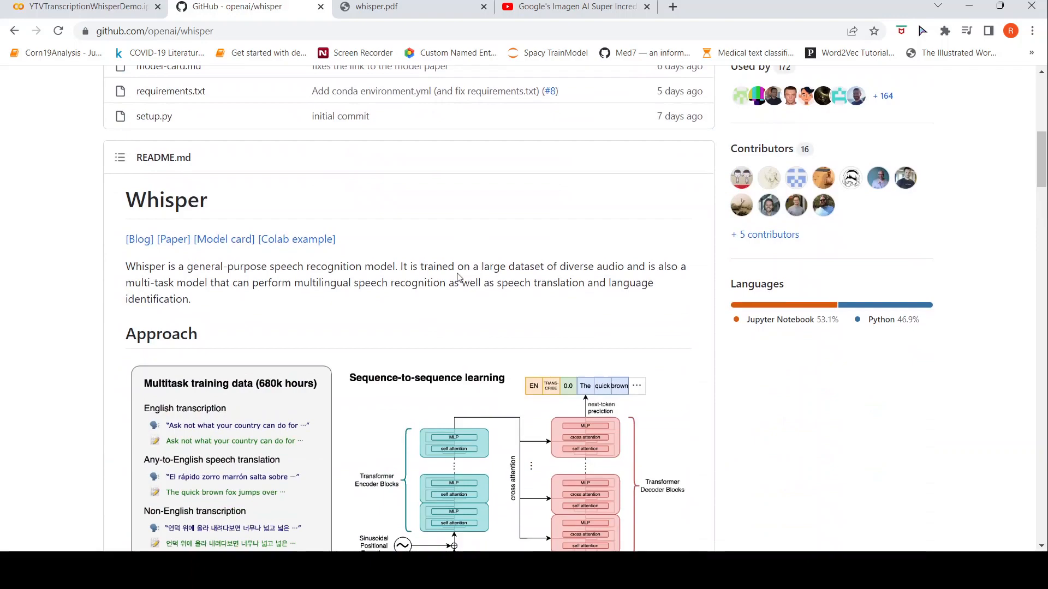
- Scroll the README down to the Python usage section, then switch to the transcription notebook
scroll("down", 3)
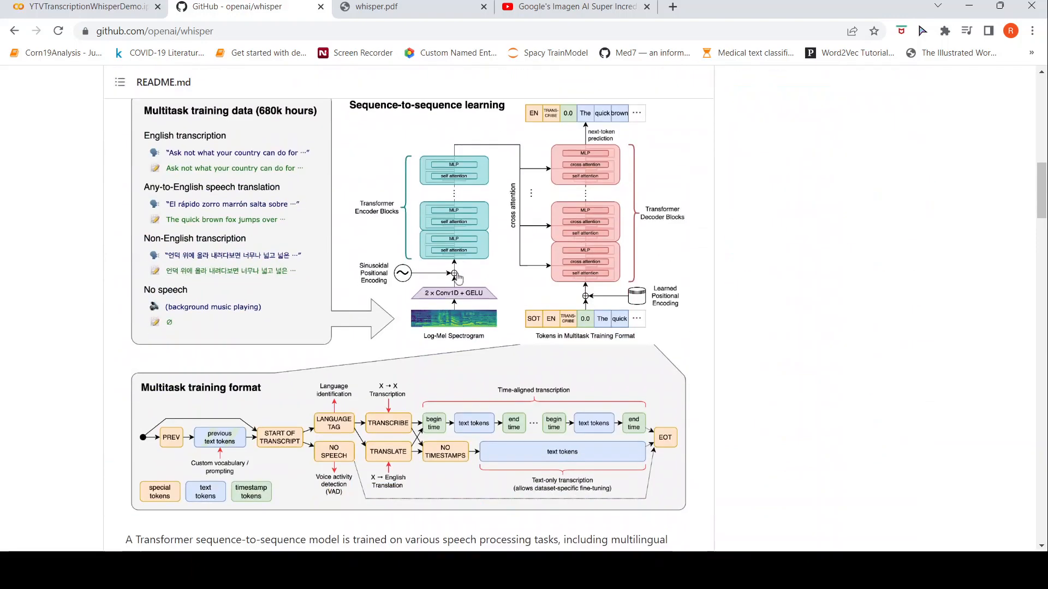
scroll("down", 3)
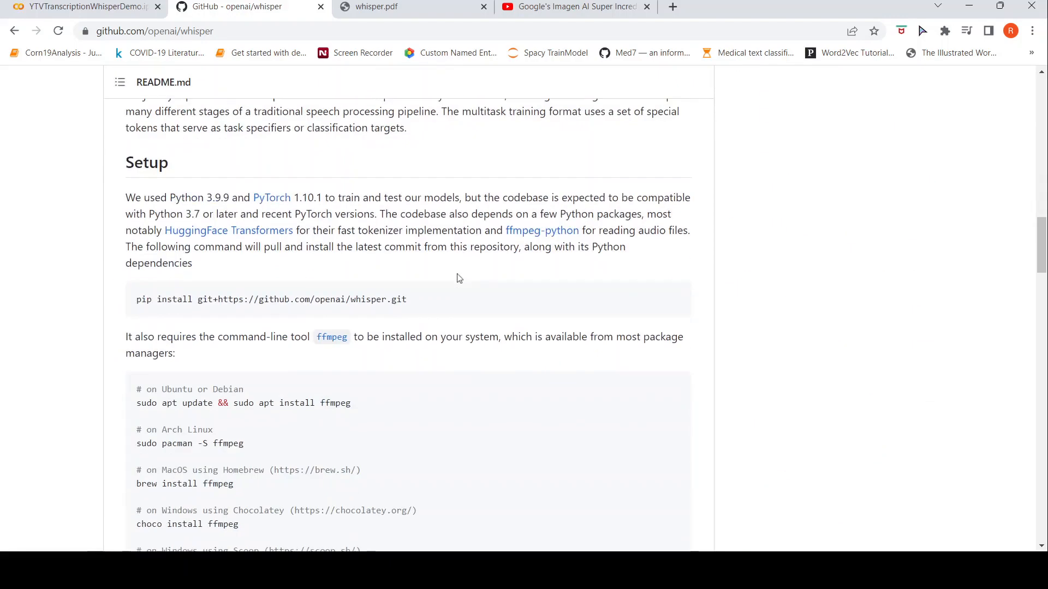
scroll("down", 3)
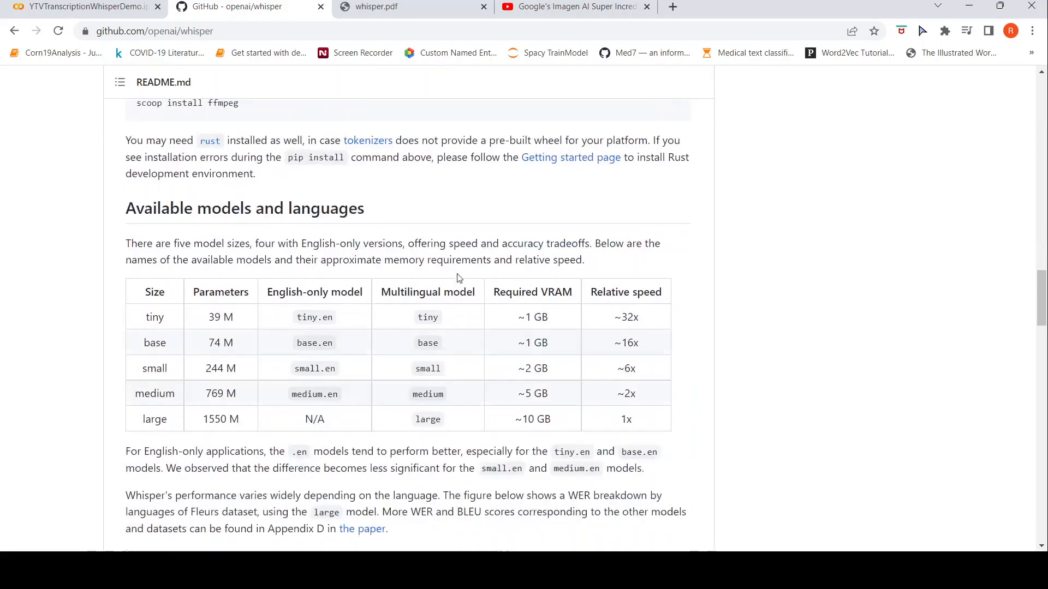
scroll("down", 3)
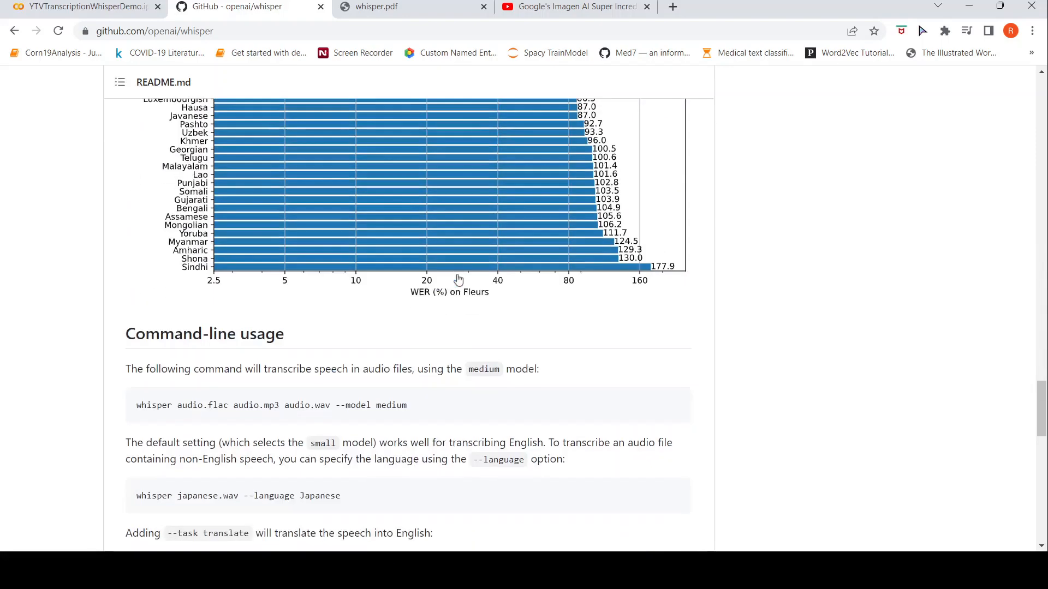
scroll("down", 3)
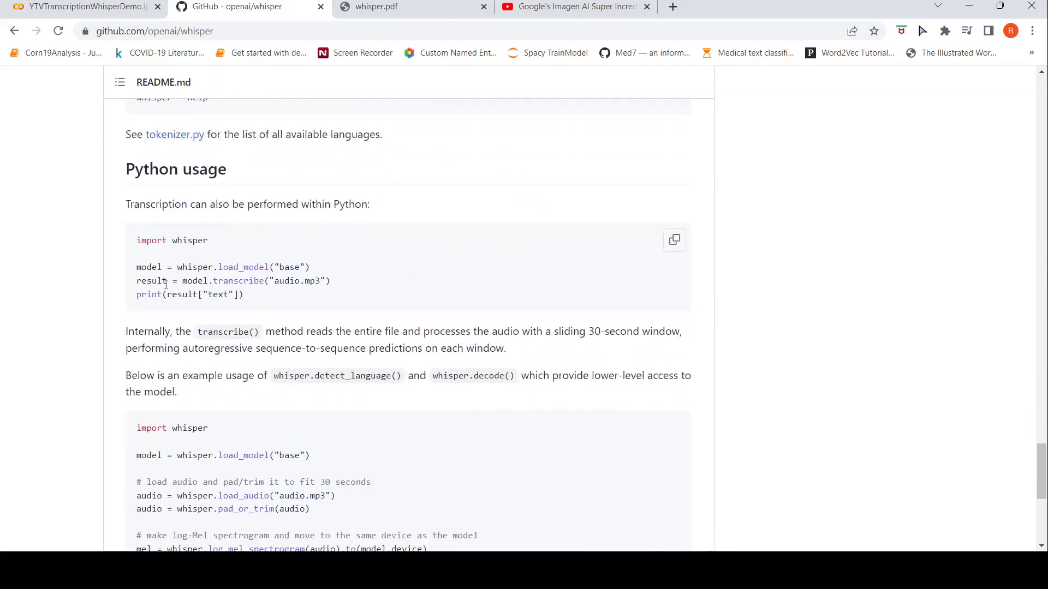
mouse_move(209, 200)
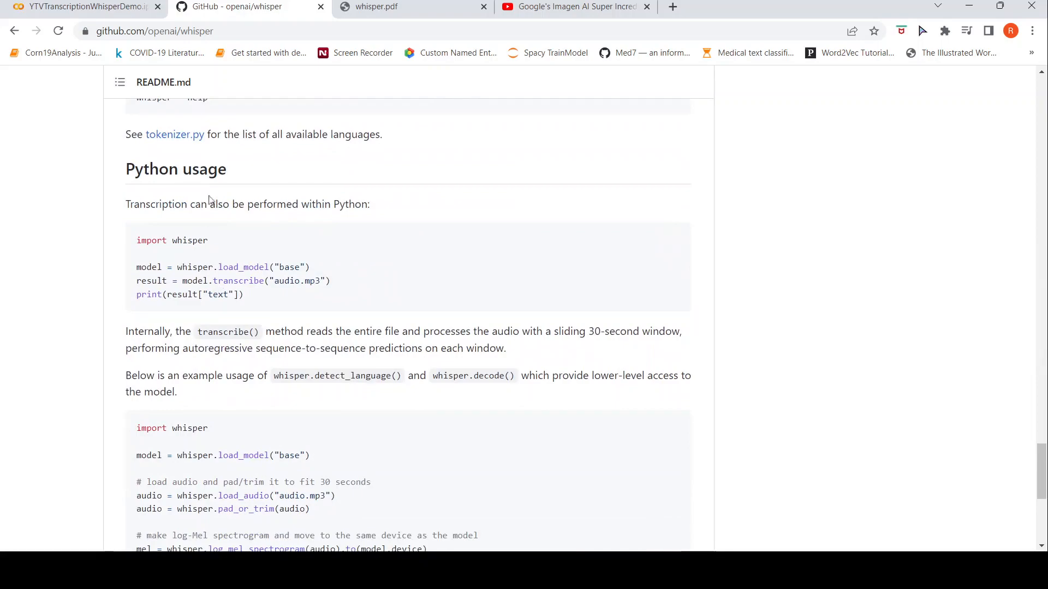
left_click(84, 7)
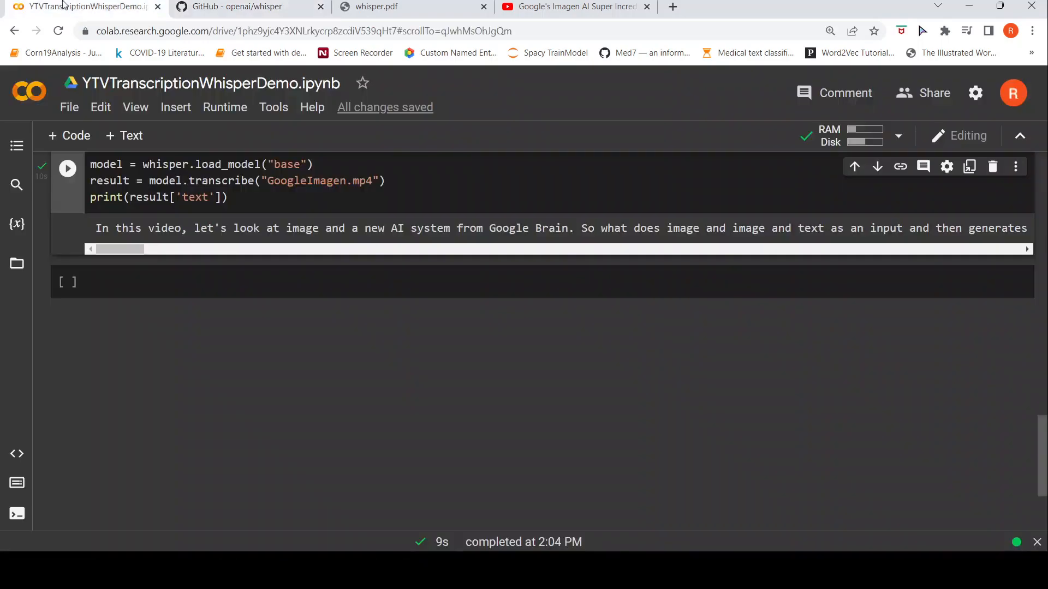
- Review the notebook's download cells and go back to the Whisper README's Python usage example
scroll("up", 3)
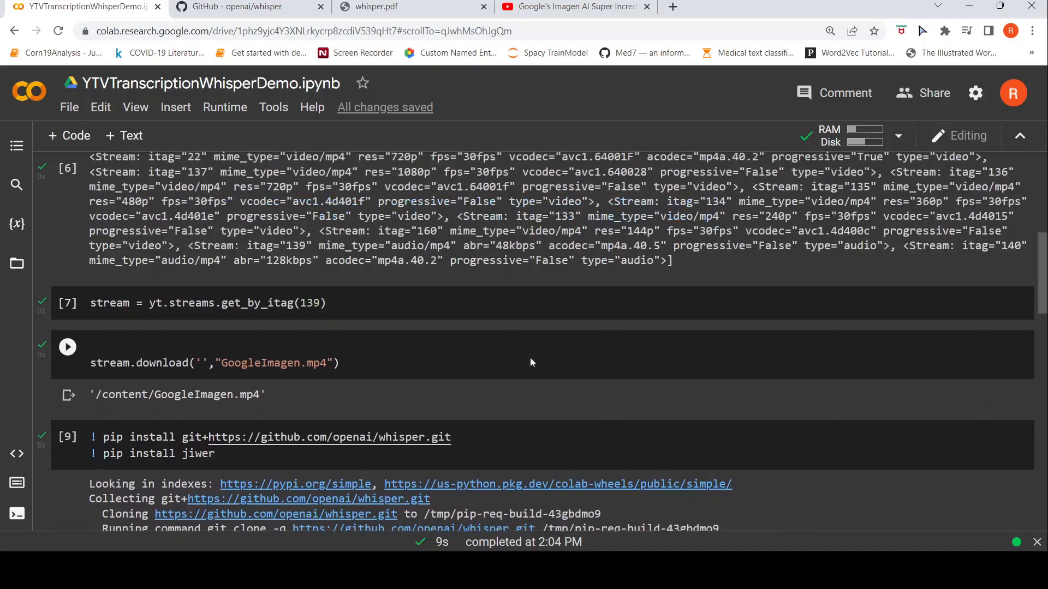
left_click(234, 7)
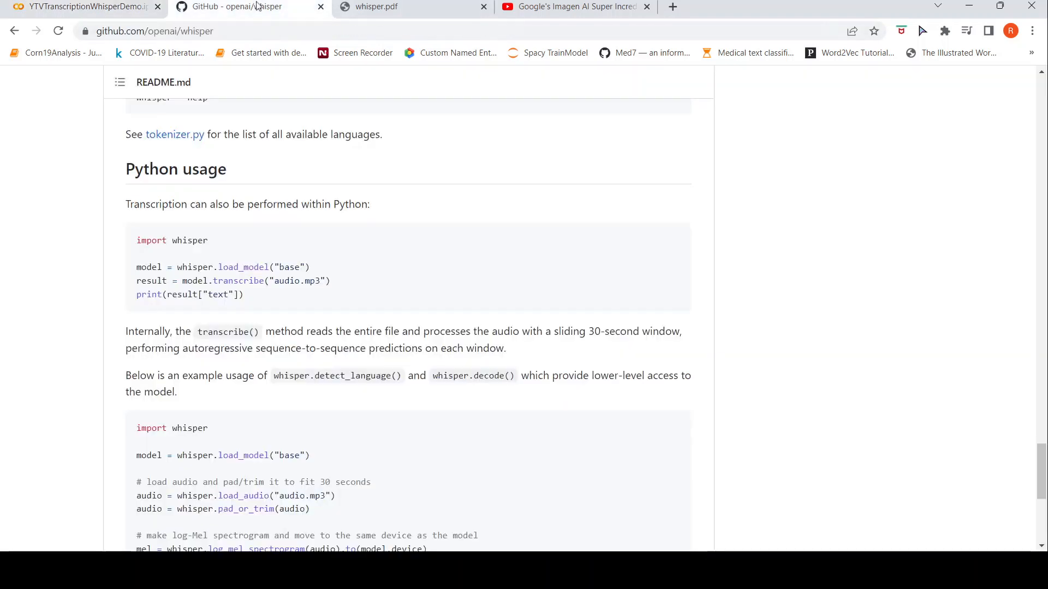
mouse_move(620, 243)
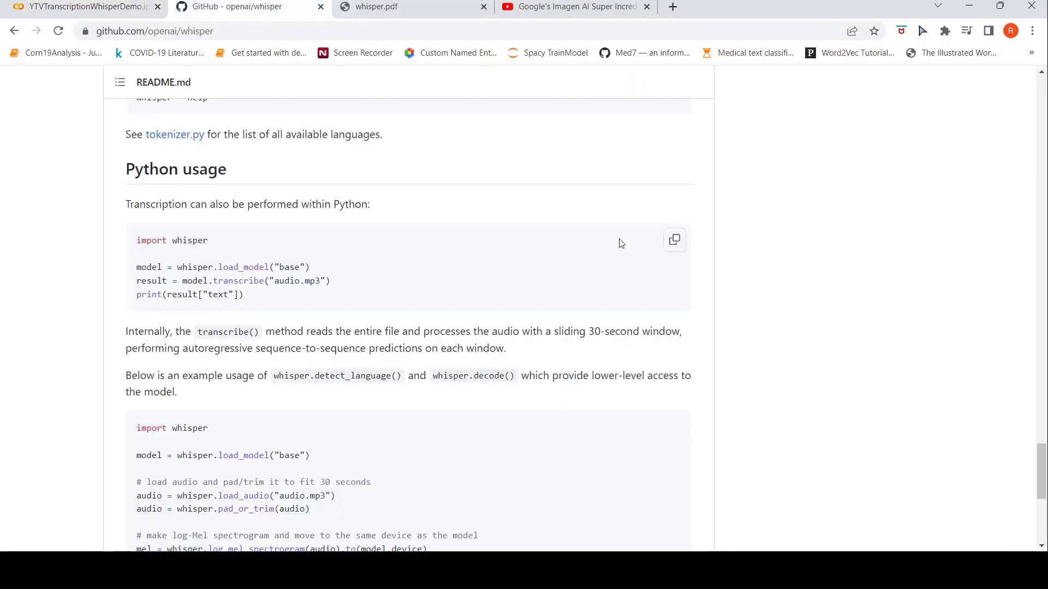